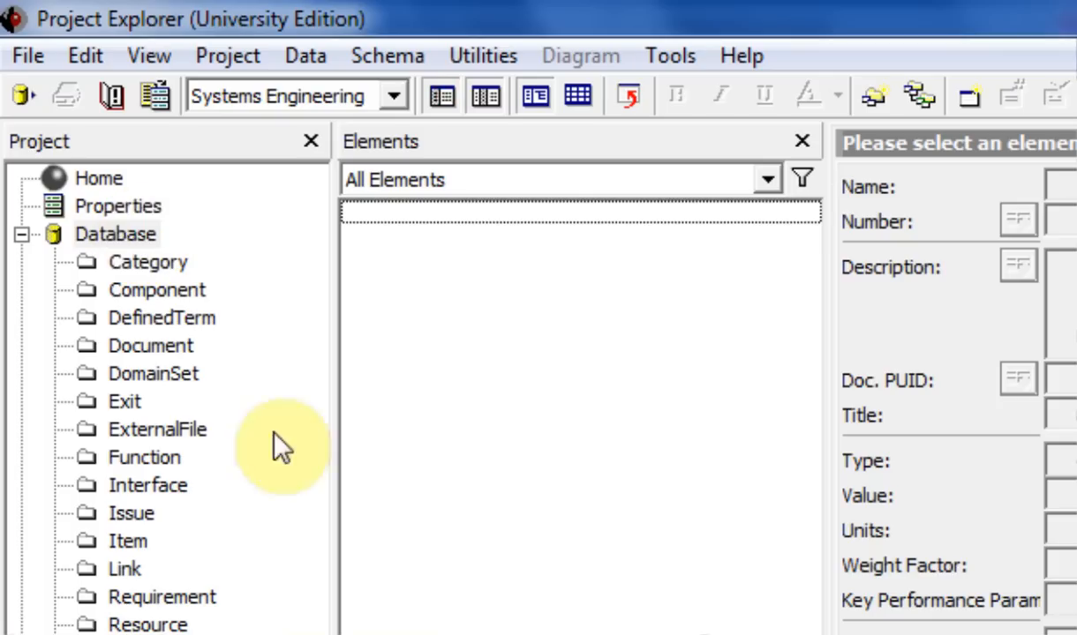
mouse_move(141, 168)
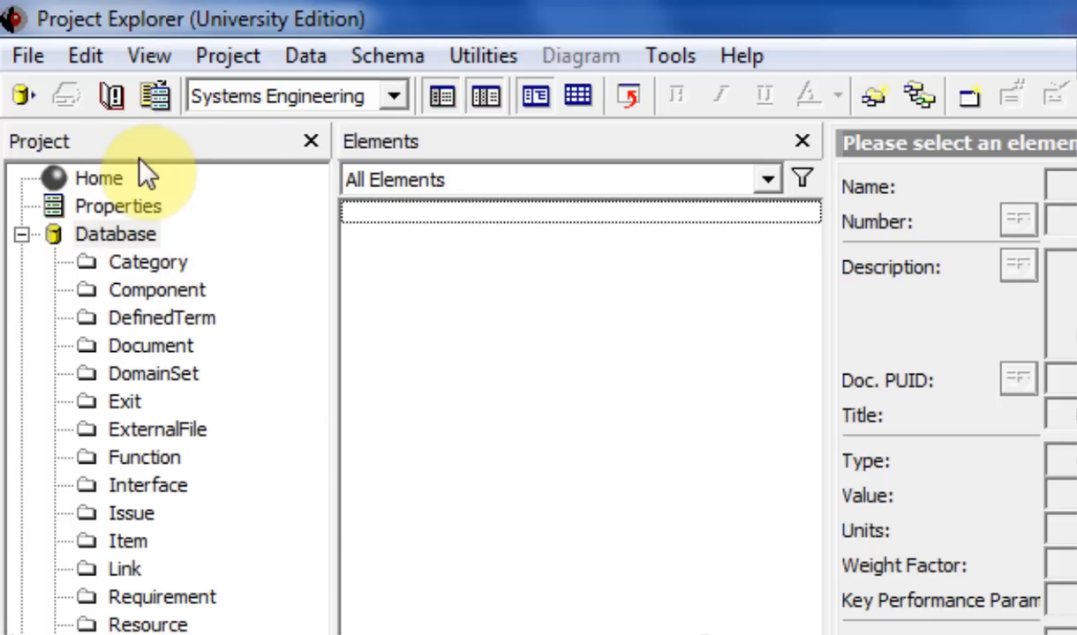
Toggle the project tree and elements list panes off and back on.
left_click(438, 96)
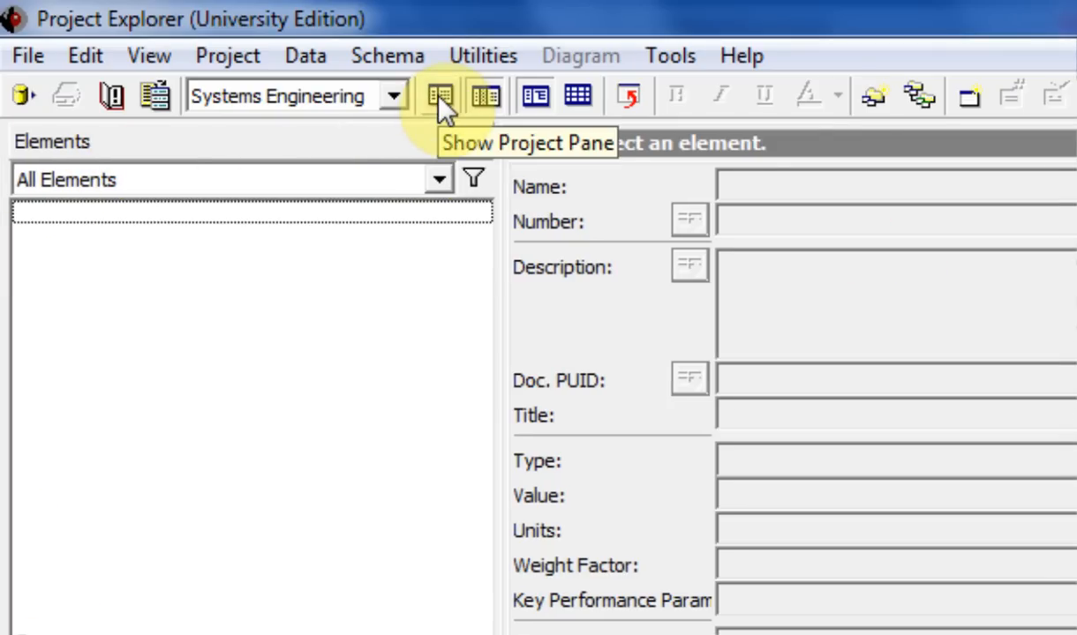
left_click(440, 96)
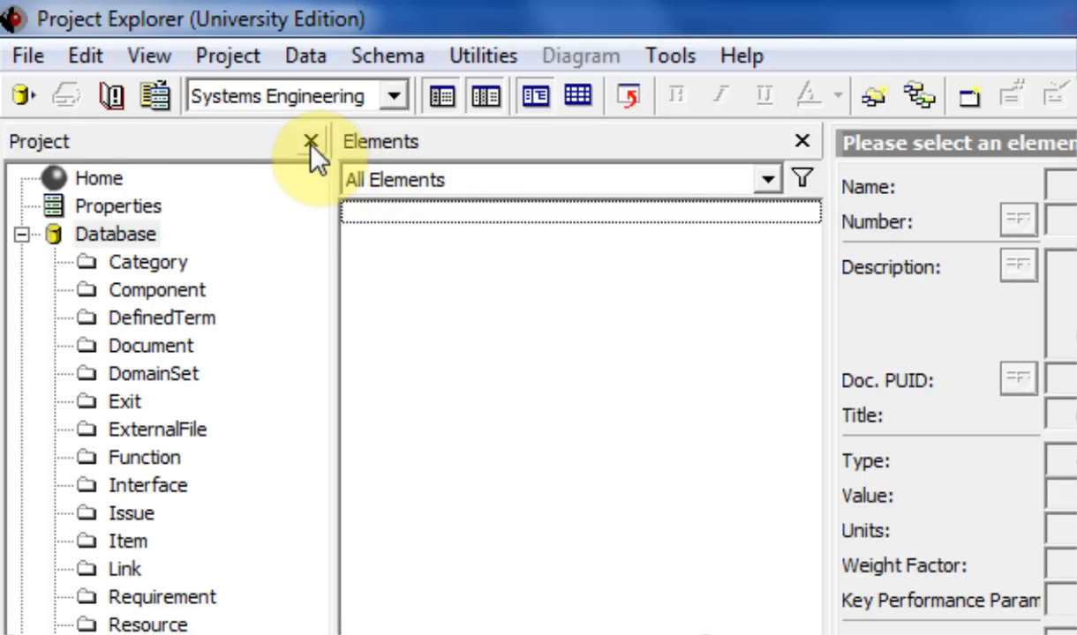
left_click(309, 141)
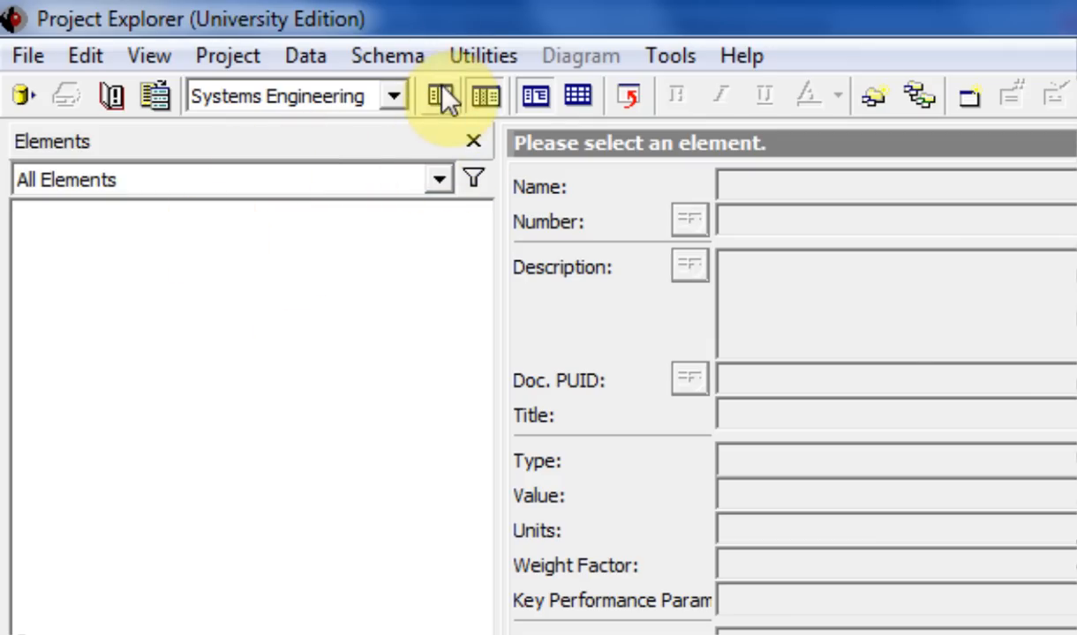
mouse_move(438, 97)
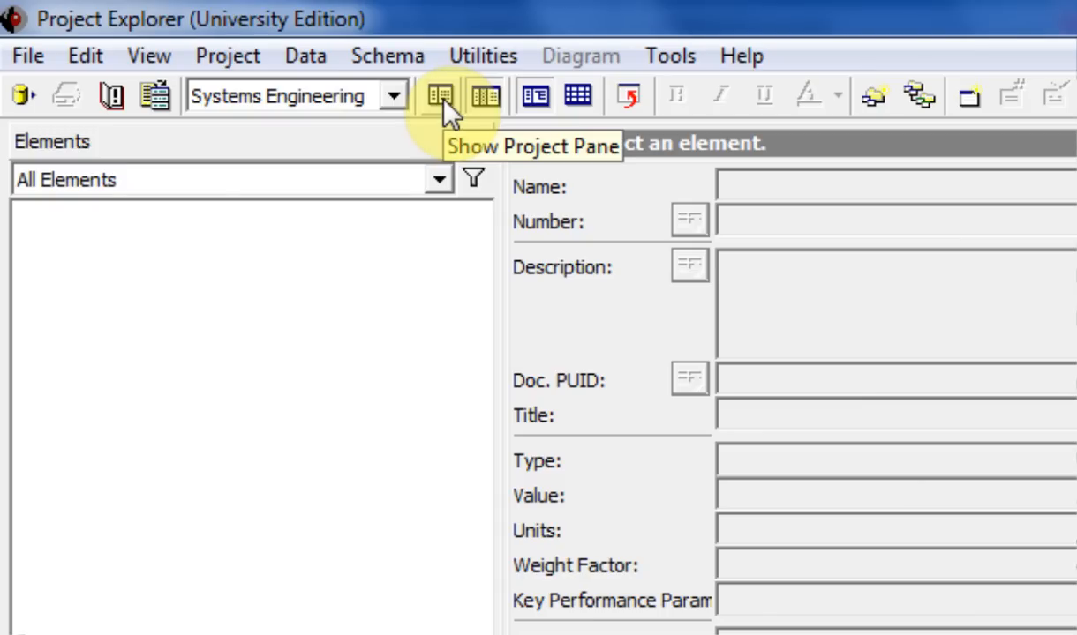
left_click(440, 95)
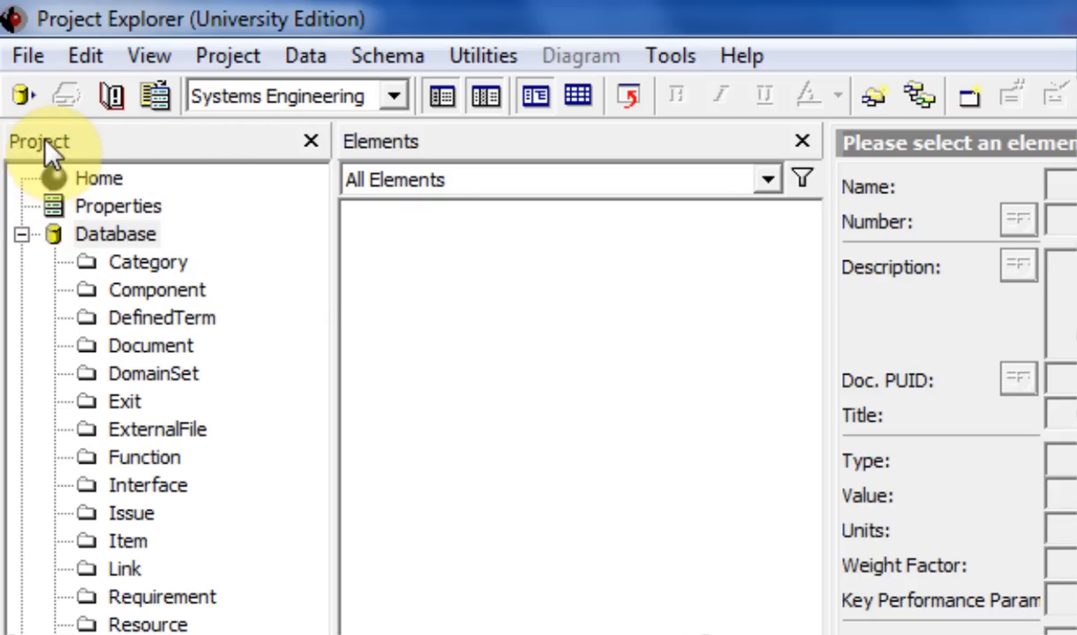
mouse_move(409, 163)
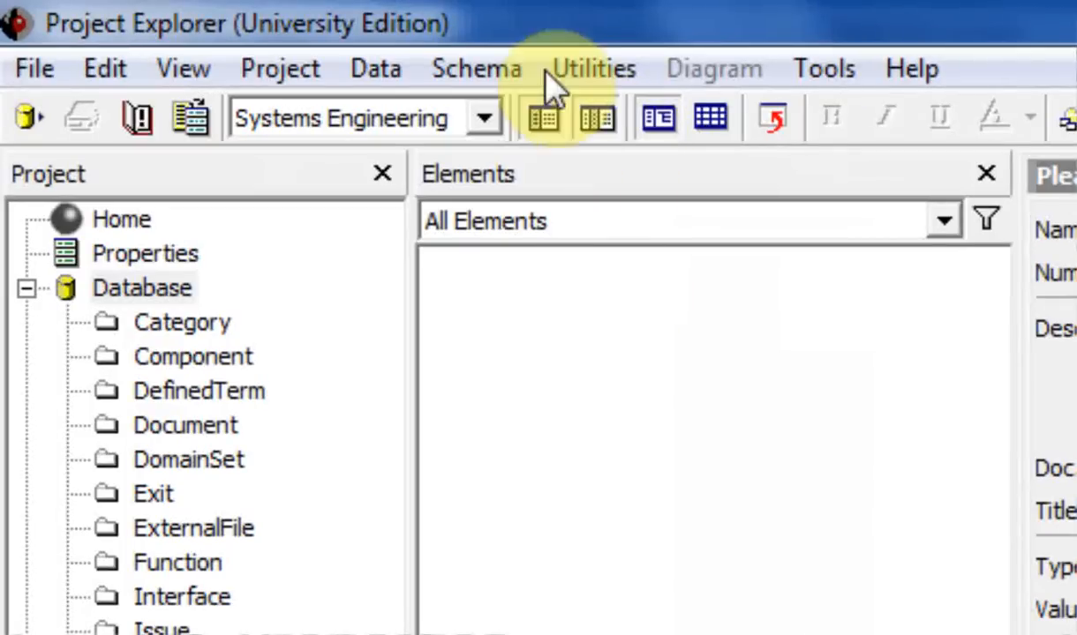
left_click(596, 117)
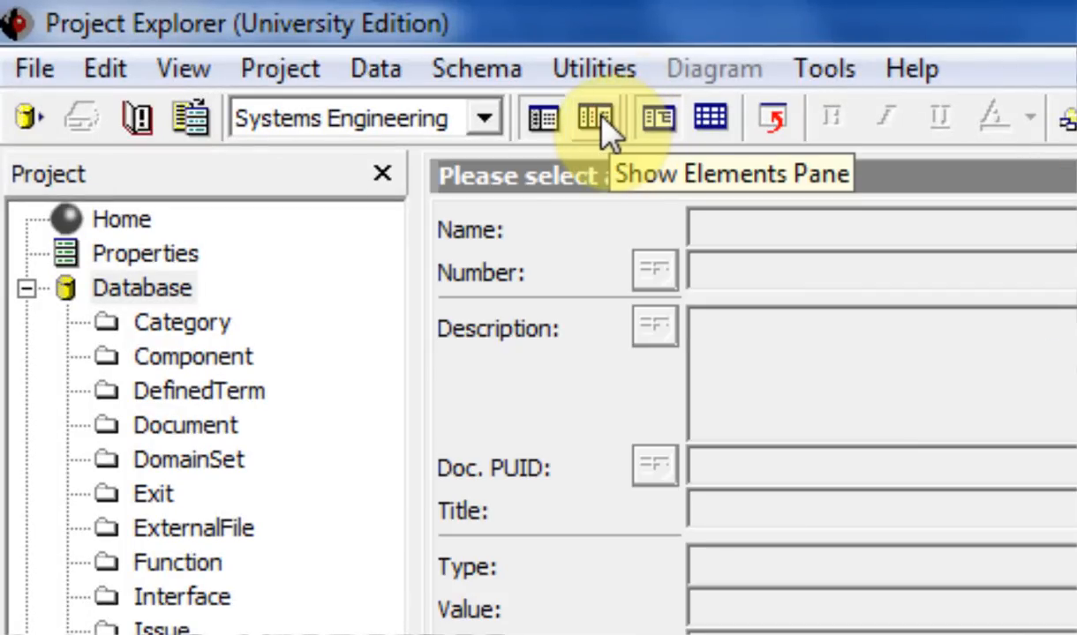
left_click(597, 116)
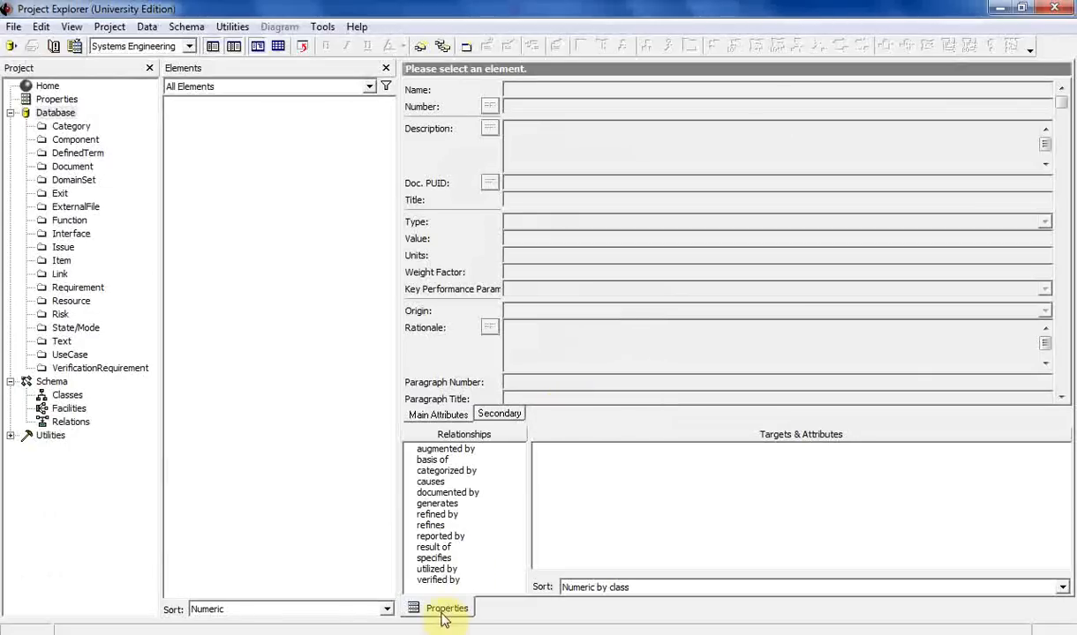
mouse_move(690, 335)
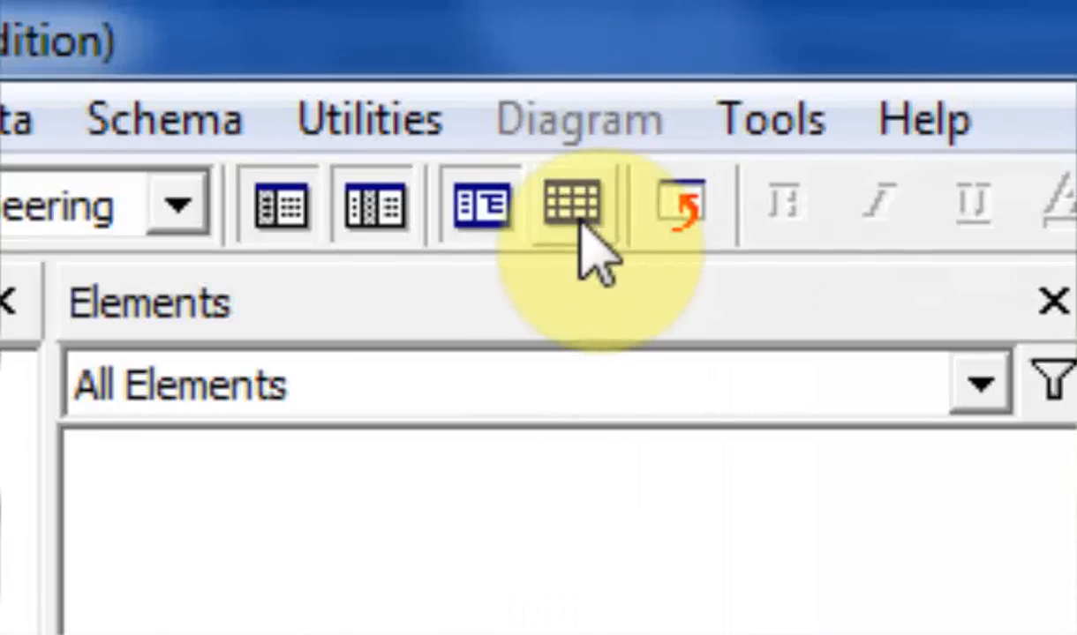
mouse_move(568, 203)
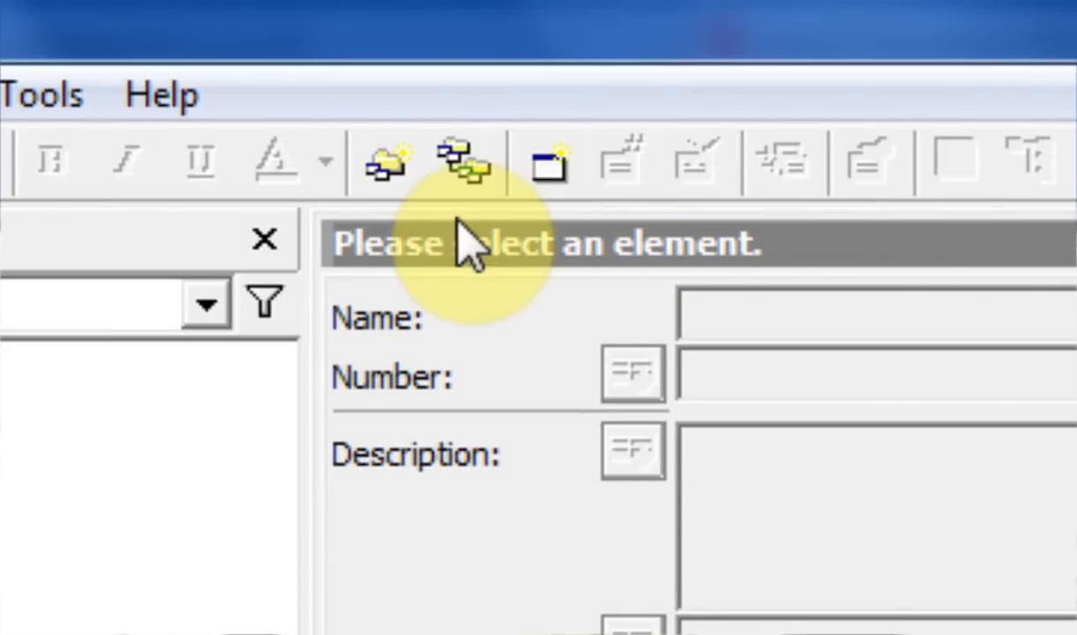
mouse_move(381, 173)
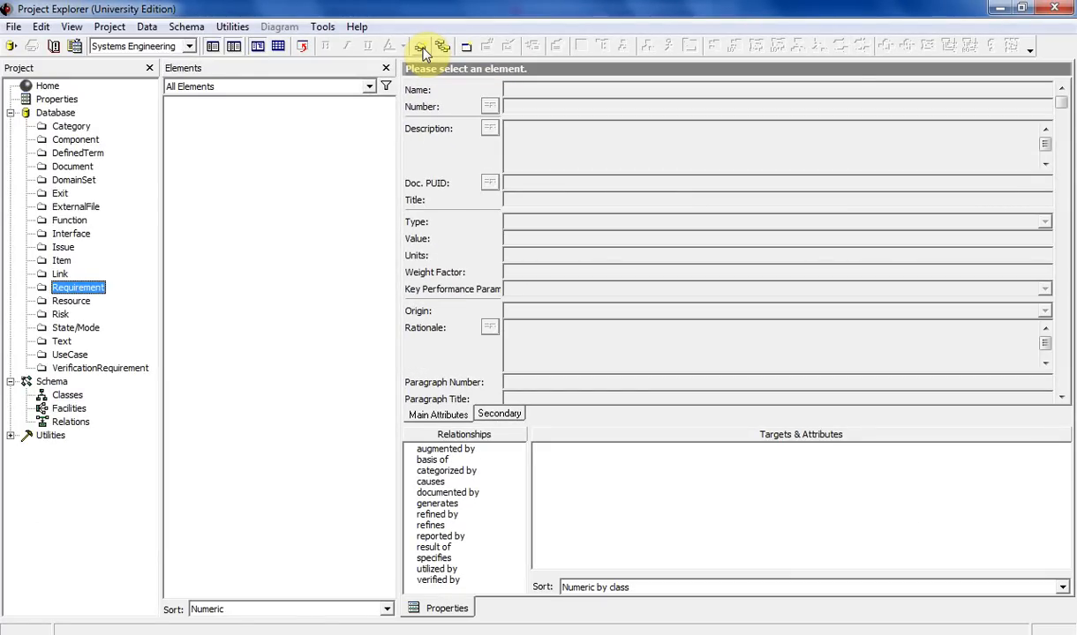
mouse_move(123, 286)
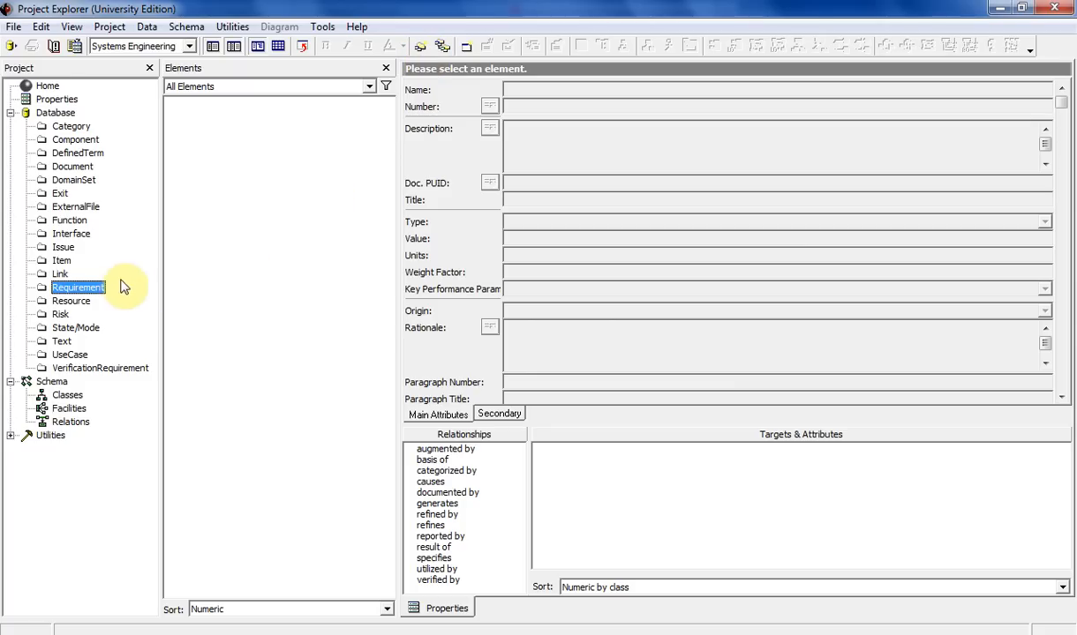
mouse_move(89, 291)
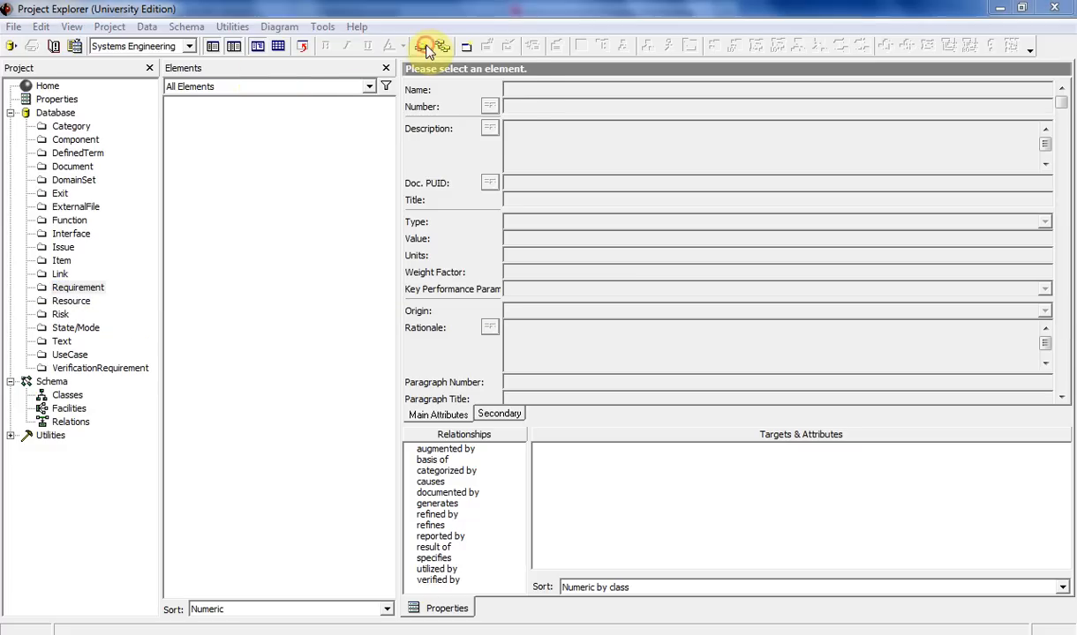
Create folders Folder_01 through Folder_04 under the Requirement category.
left_click(78, 286)
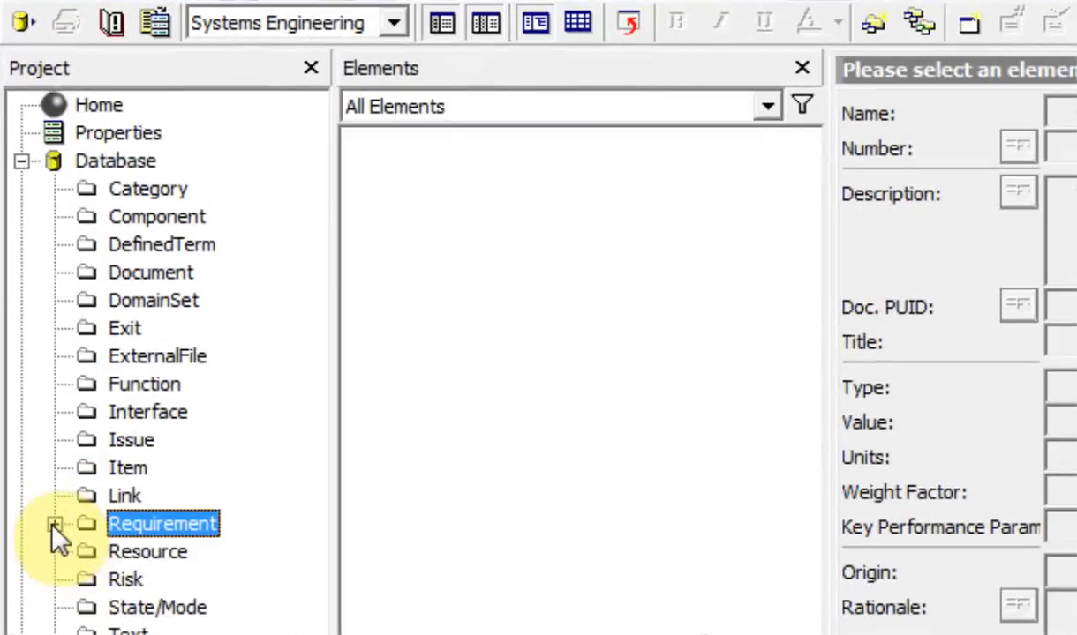
left_click(57, 523)
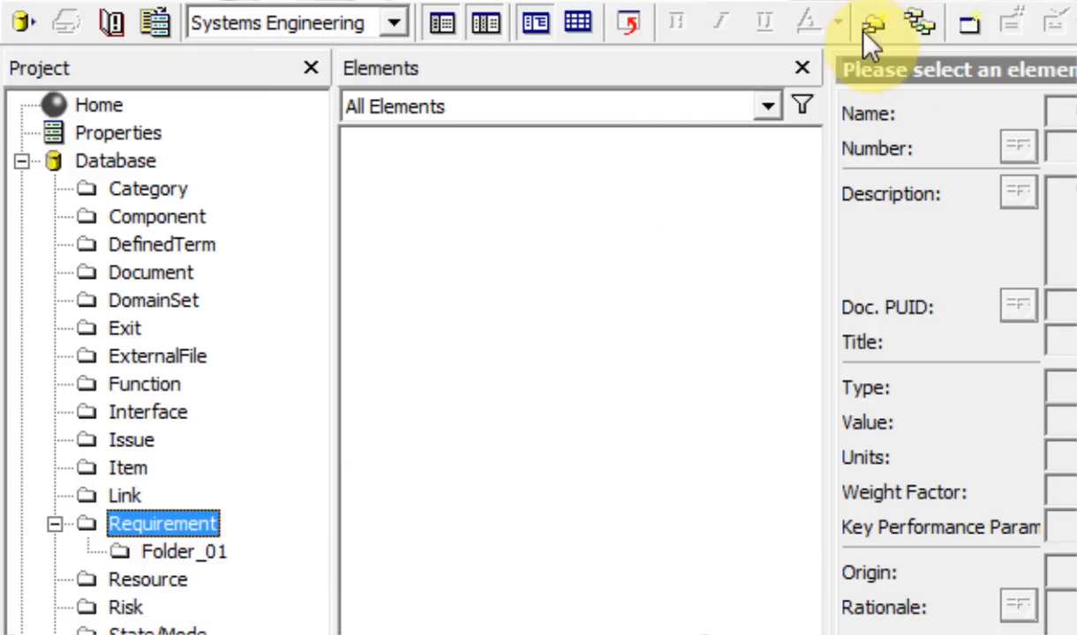
left_click(872, 21)
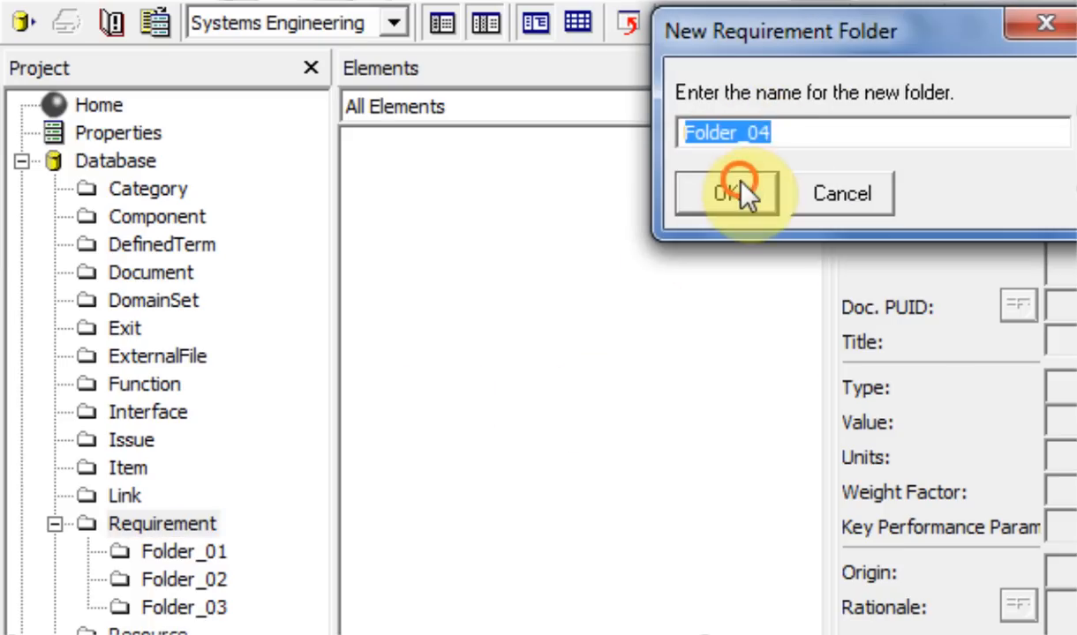
left_click(725, 192)
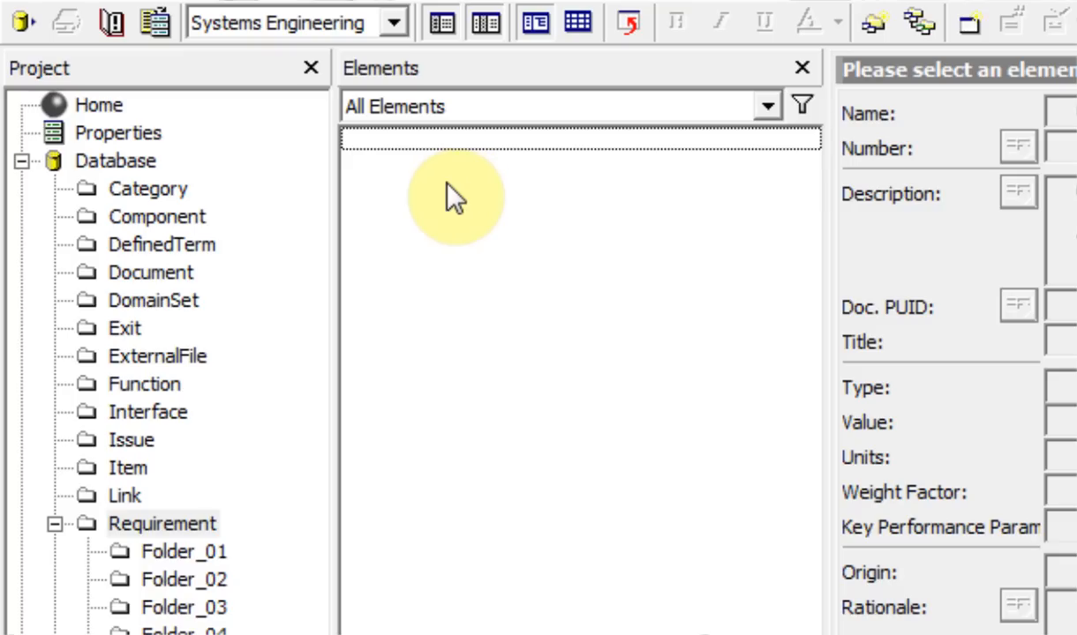
left_click(162, 523)
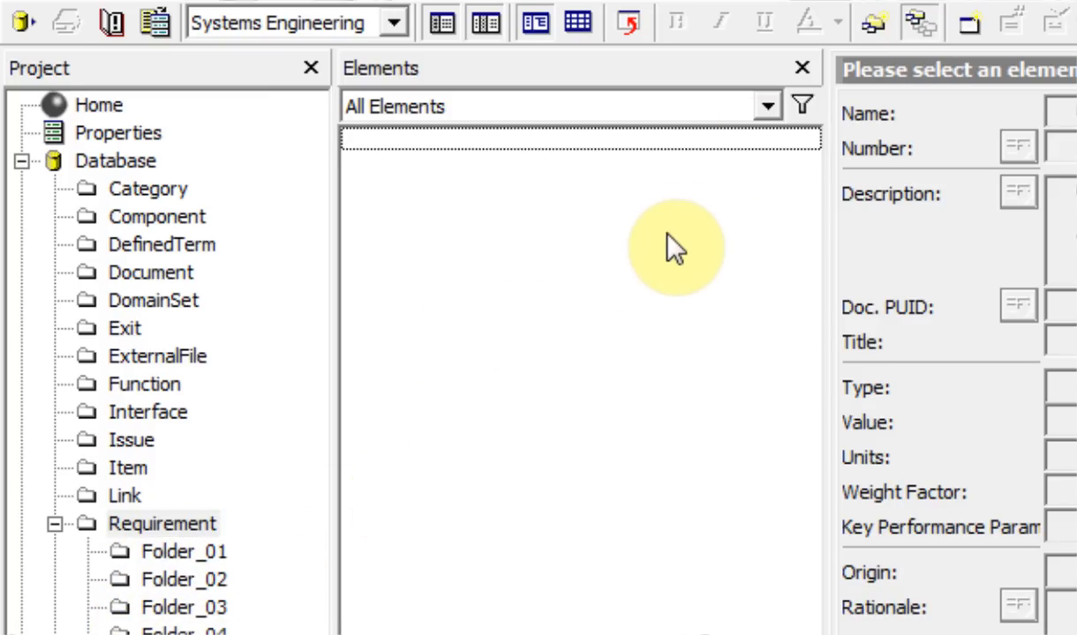
mouse_move(653, 339)
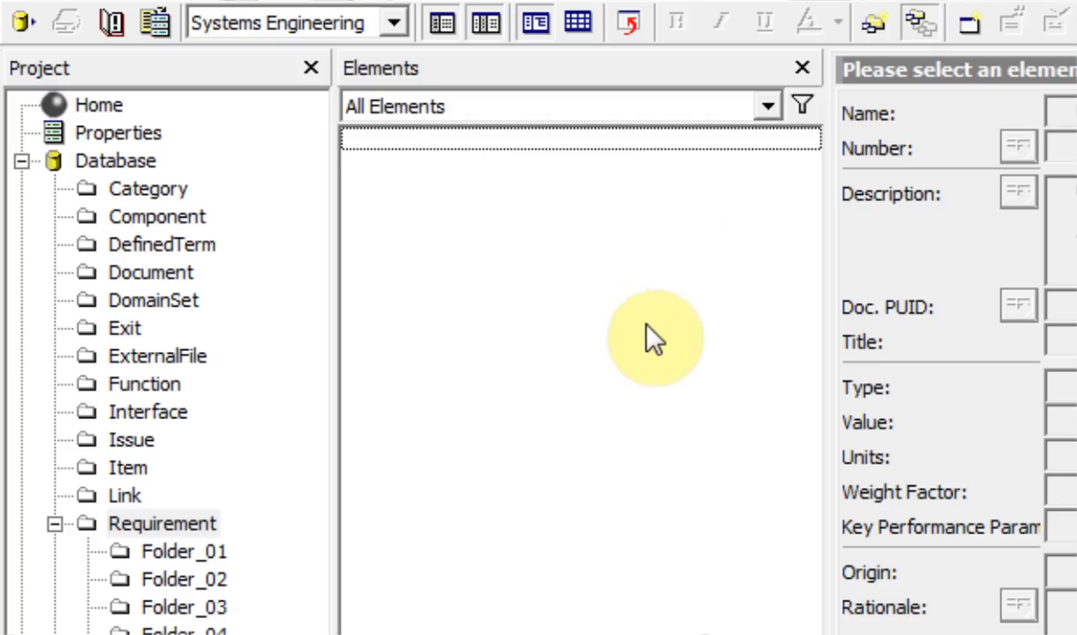
Create a nested Folder_01 inside the first Requirement folder and expand it to view.
left_click(185, 551)
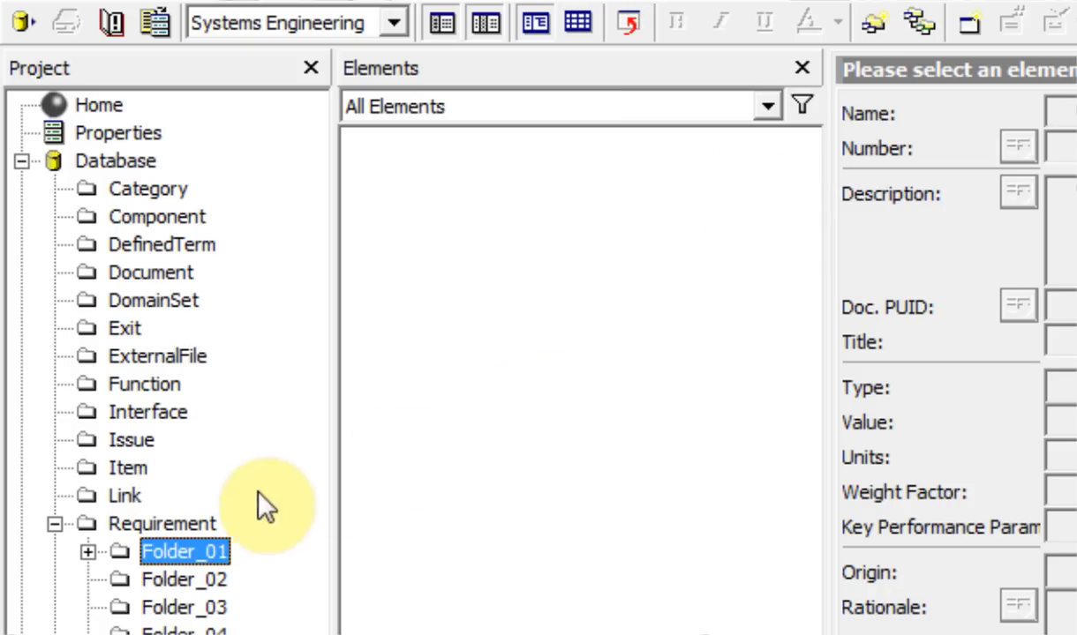
left_click(85, 551)
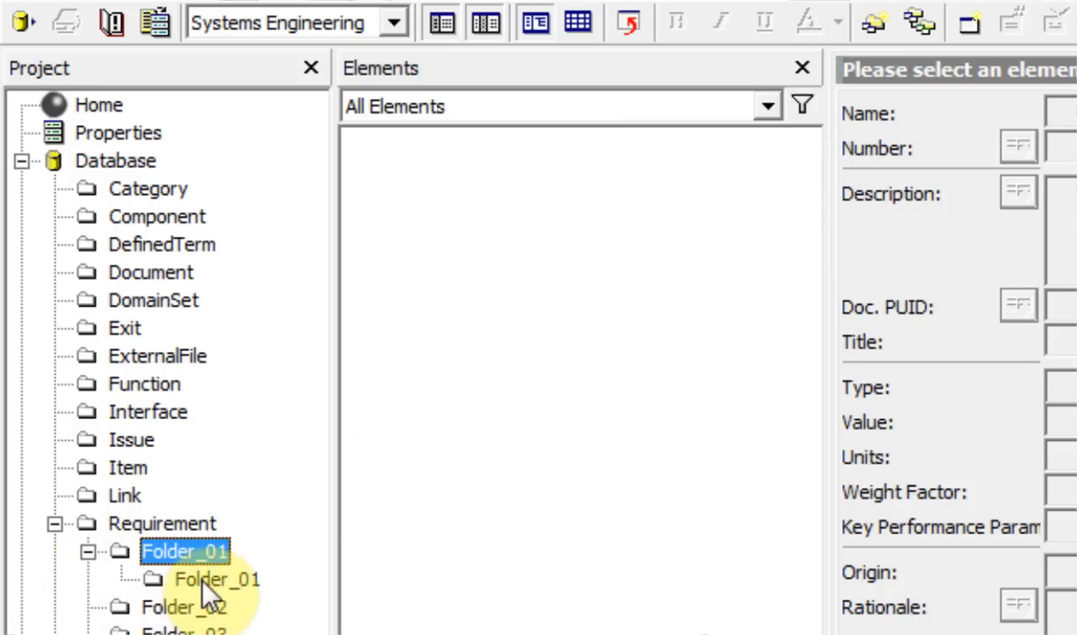
left_click(217, 579)
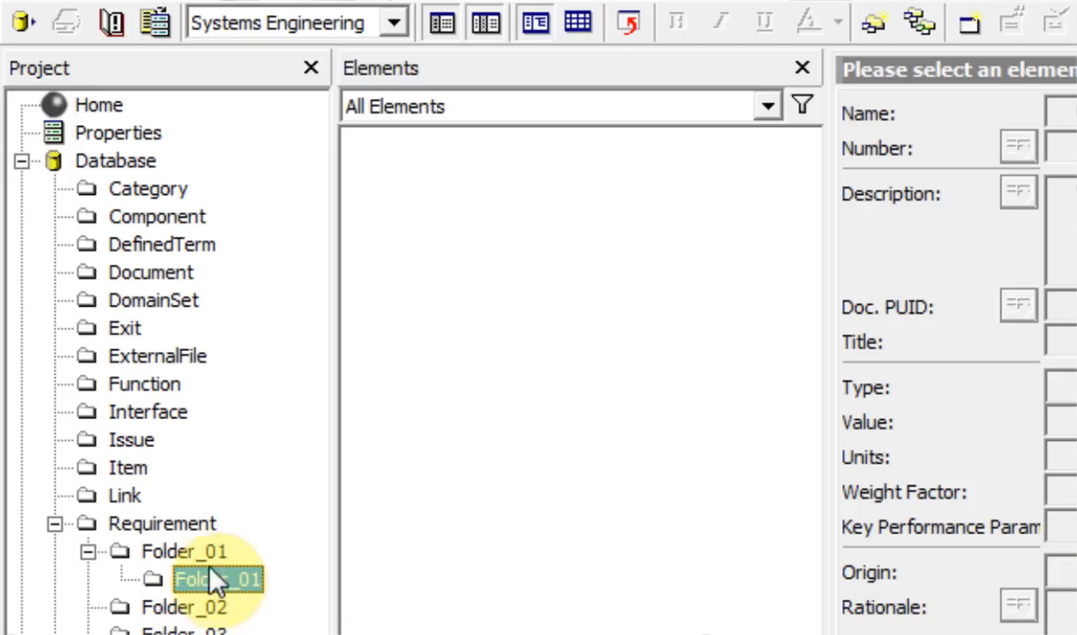
left_click(184, 551)
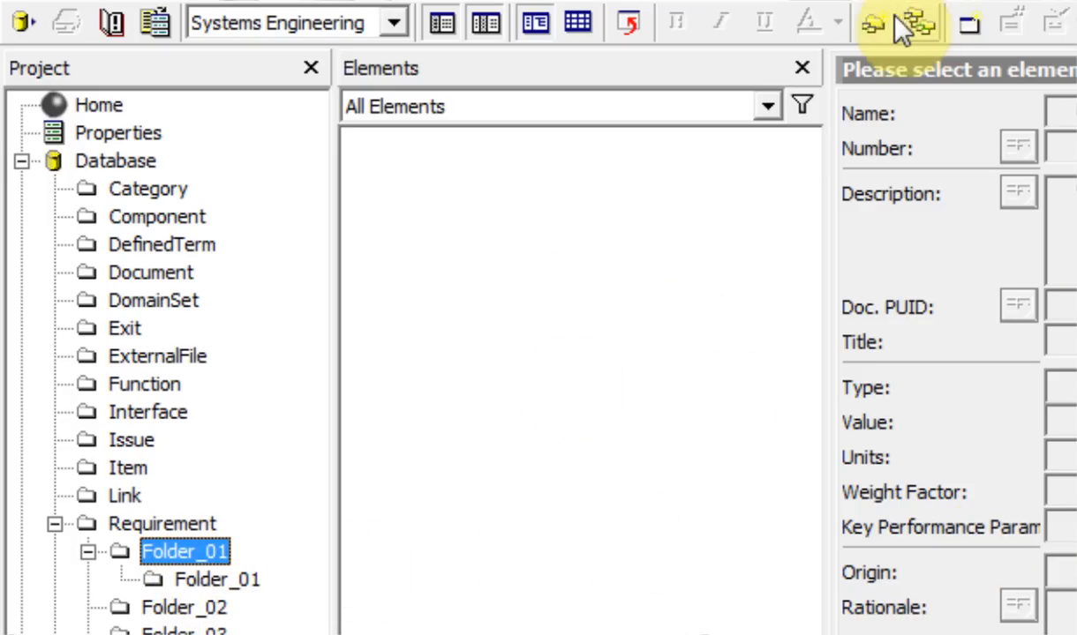
mouse_move(918, 25)
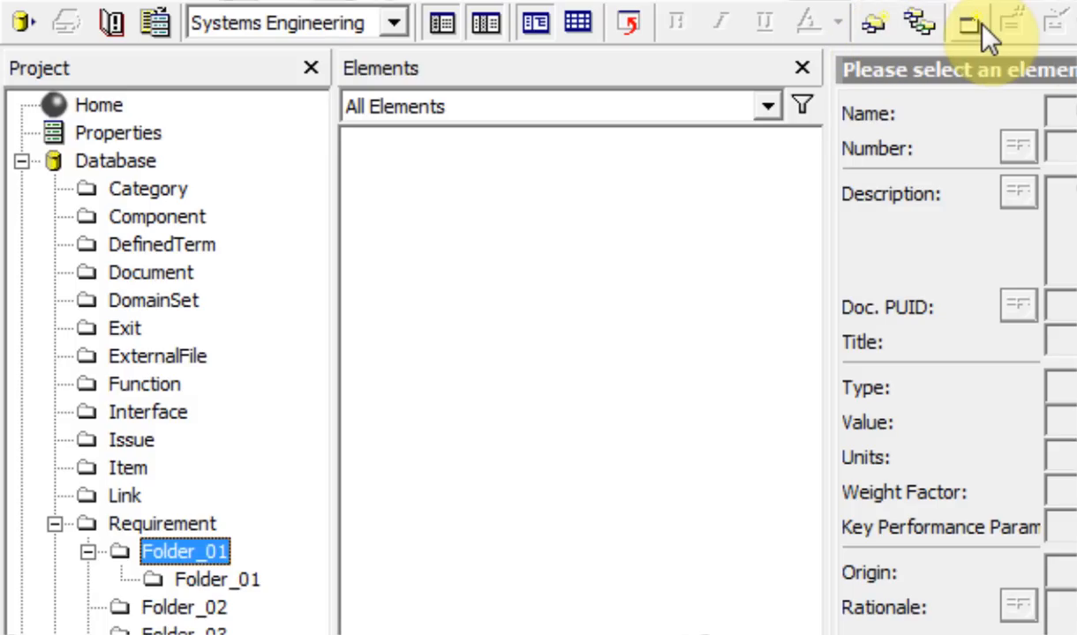
mouse_move(967, 26)
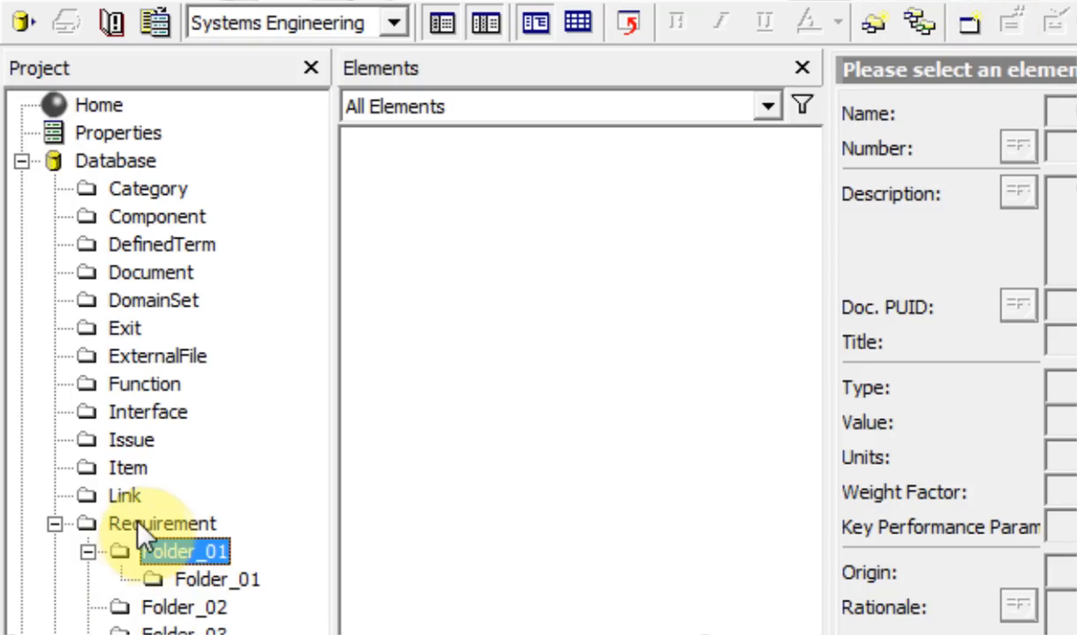
Create Requirement_001 under Requirement, accepting the default name.
left_click(162, 522)
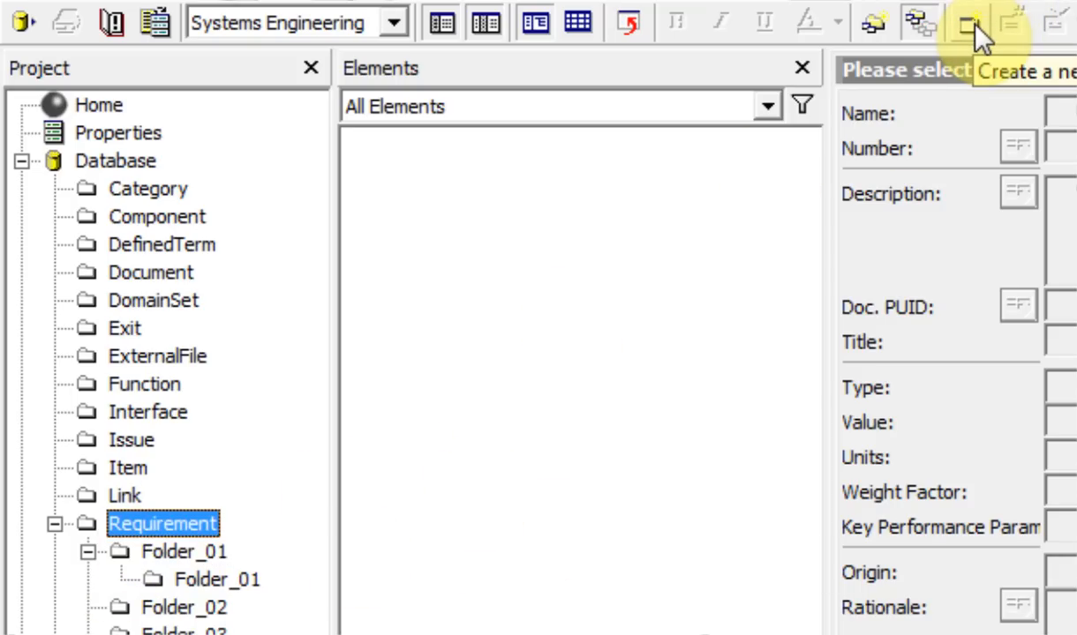
left_click(975, 20)
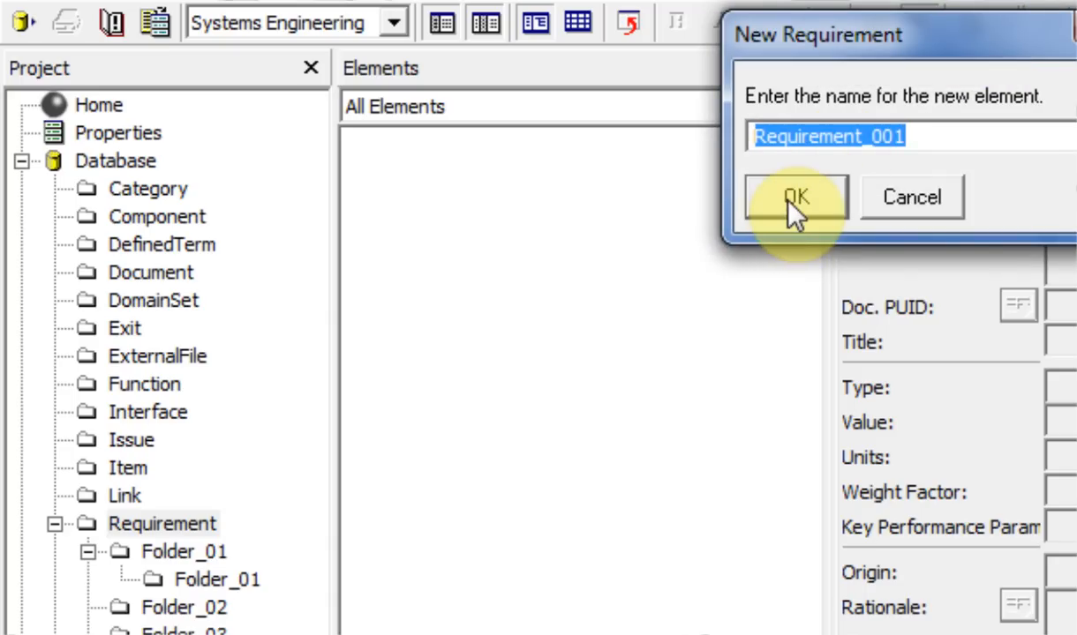
left_click(795, 196)
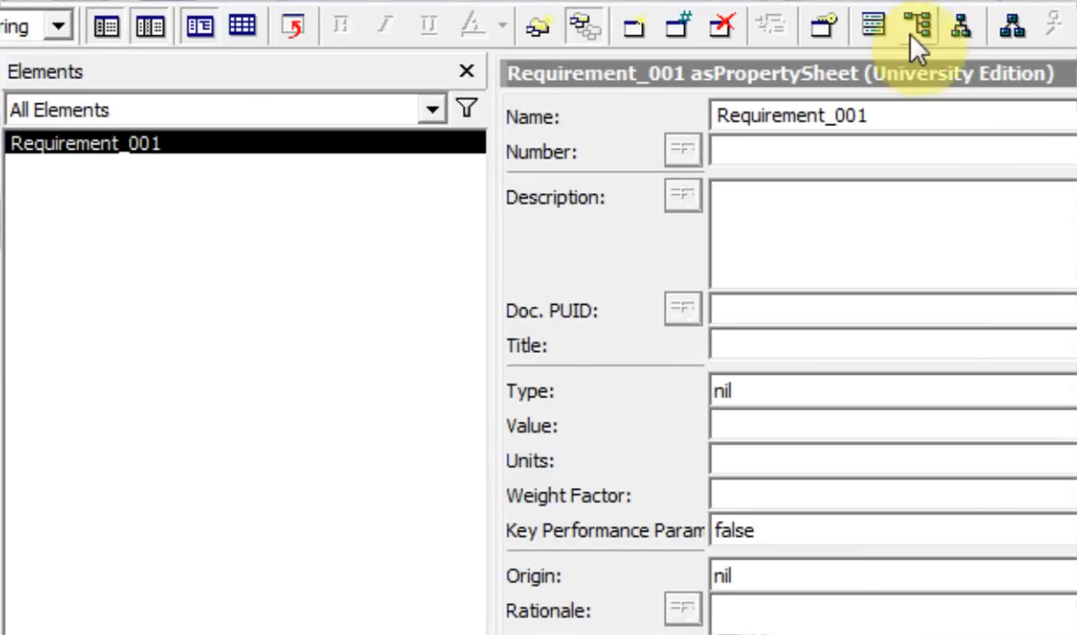
mouse_move(957, 27)
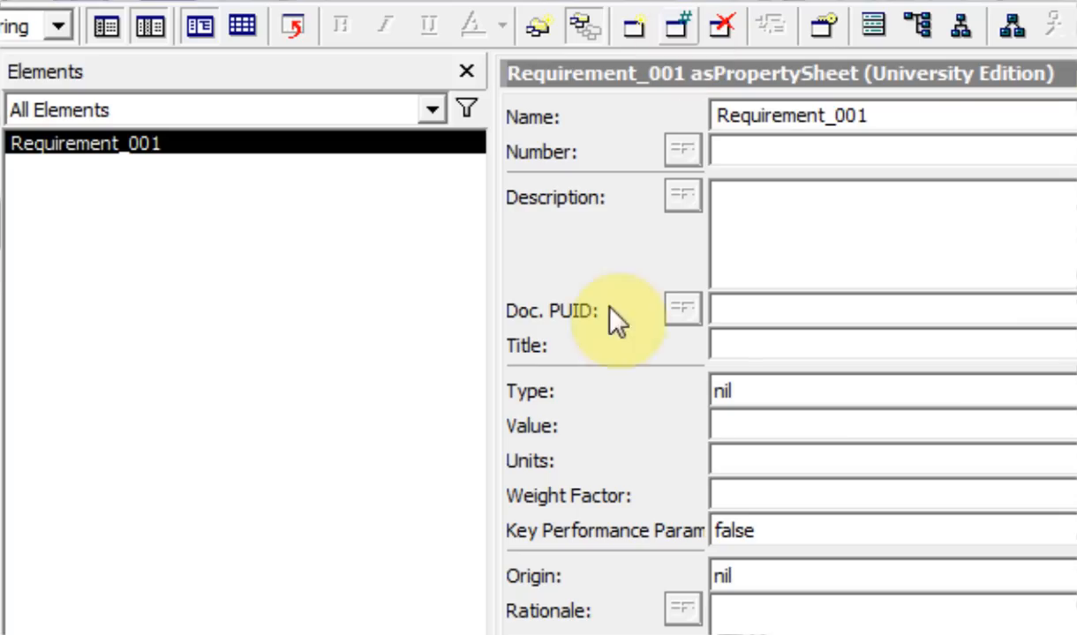
mouse_move(135, 311)
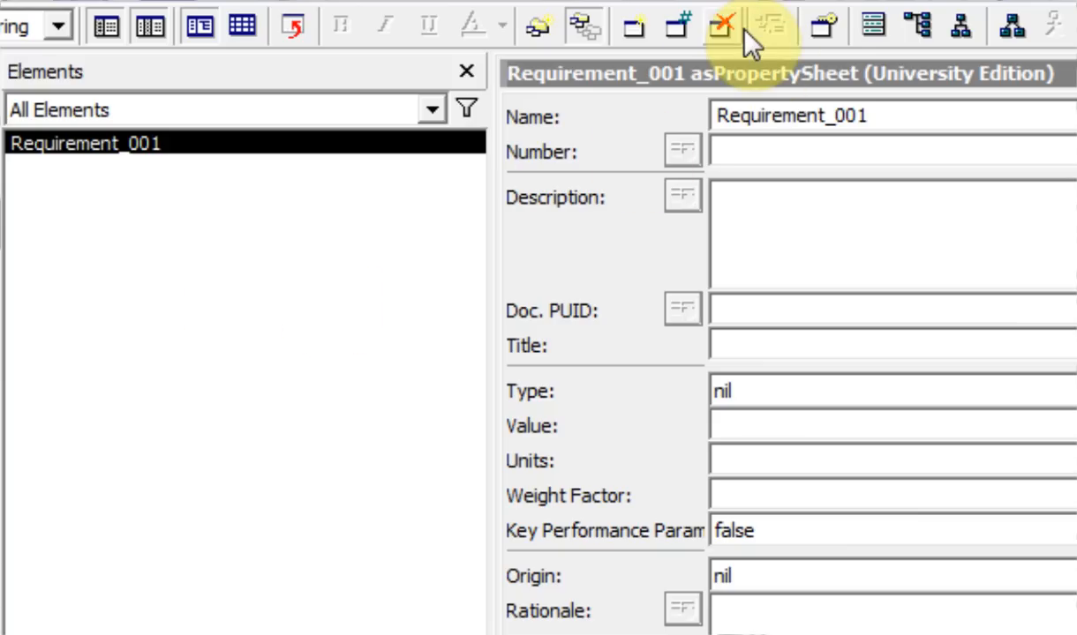
mouse_move(723, 24)
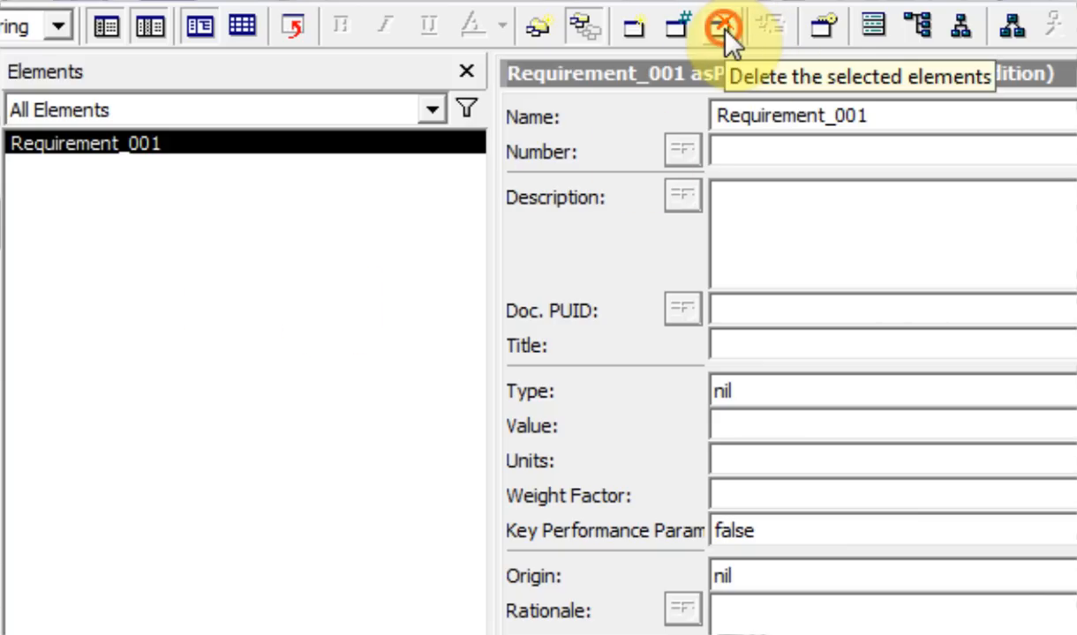
Delete Requirement_001 and create it again with the same name.
left_click(723, 24)
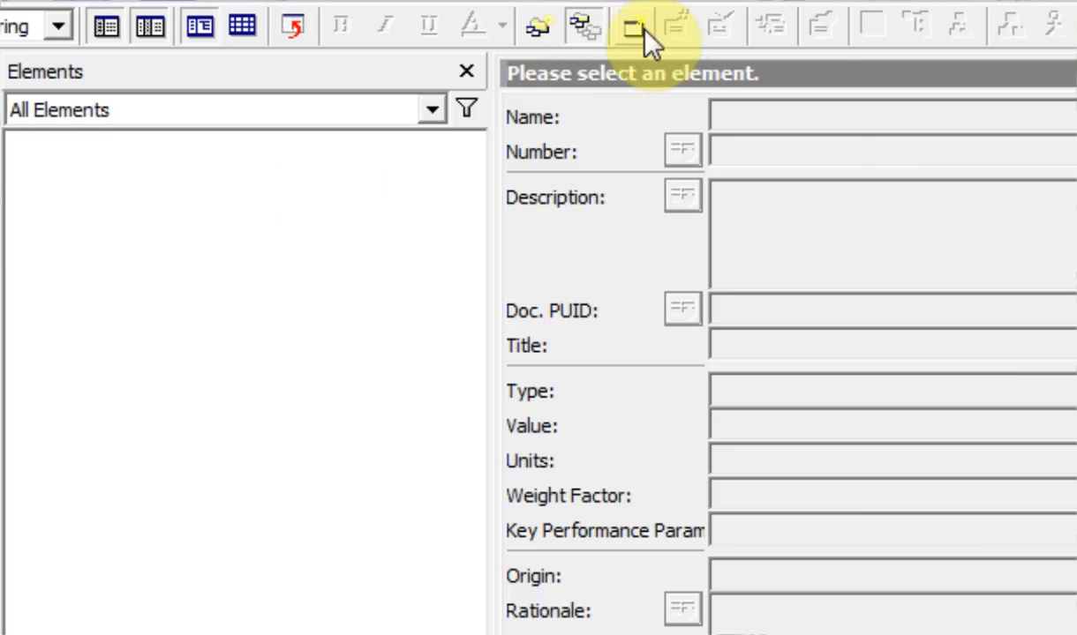
left_click(632, 25)
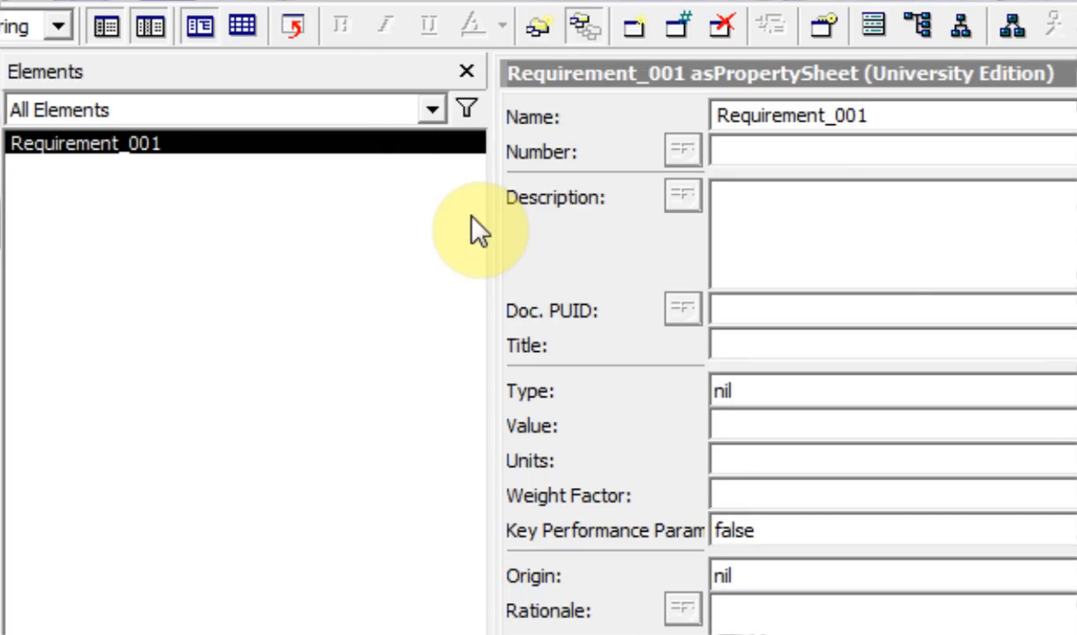
mouse_move(450, 194)
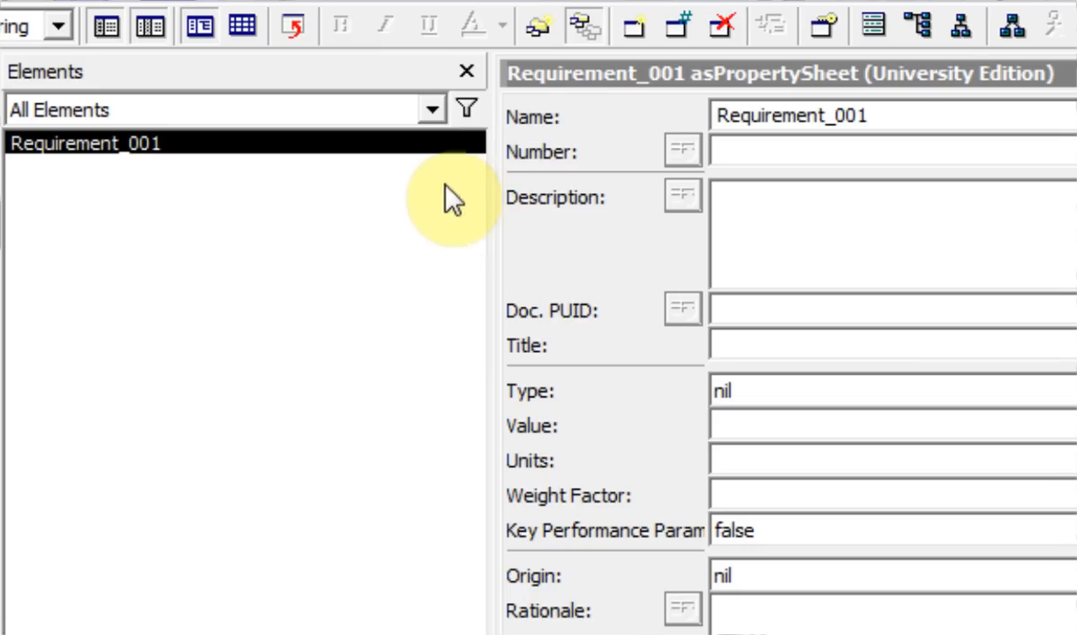
mouse_move(79, 257)
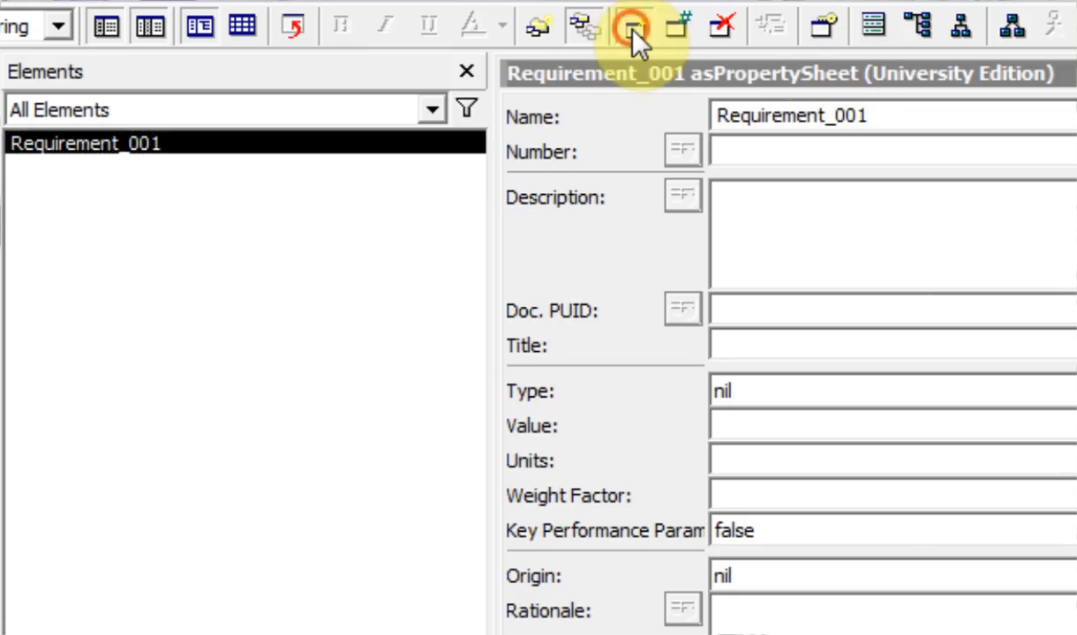
Create further requirements with default names up to Requirement_010.
left_click(629, 25)
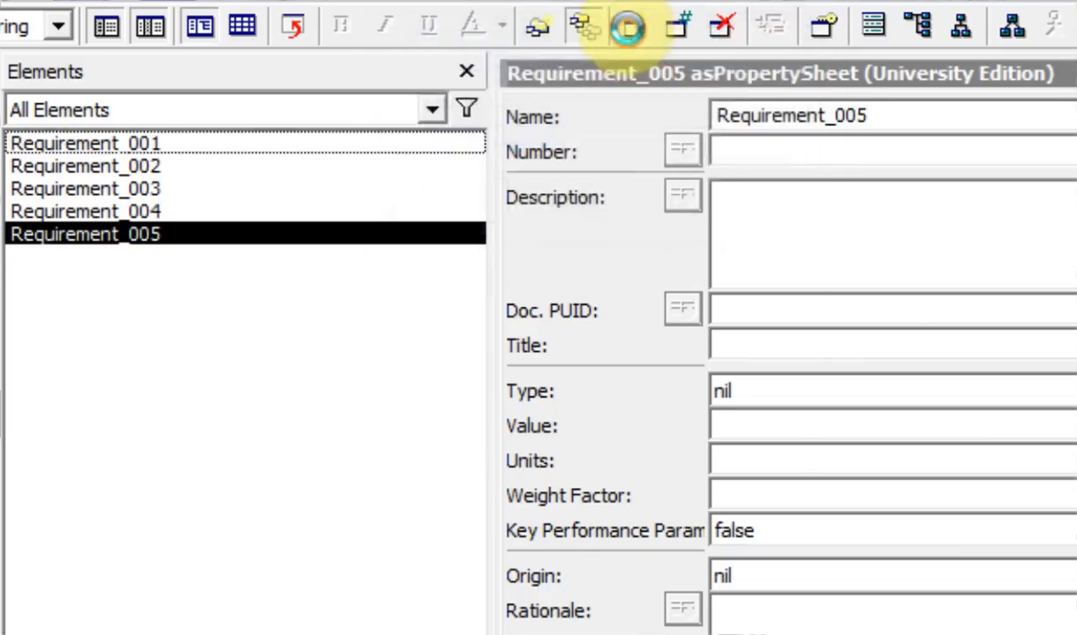
left_click(629, 25)
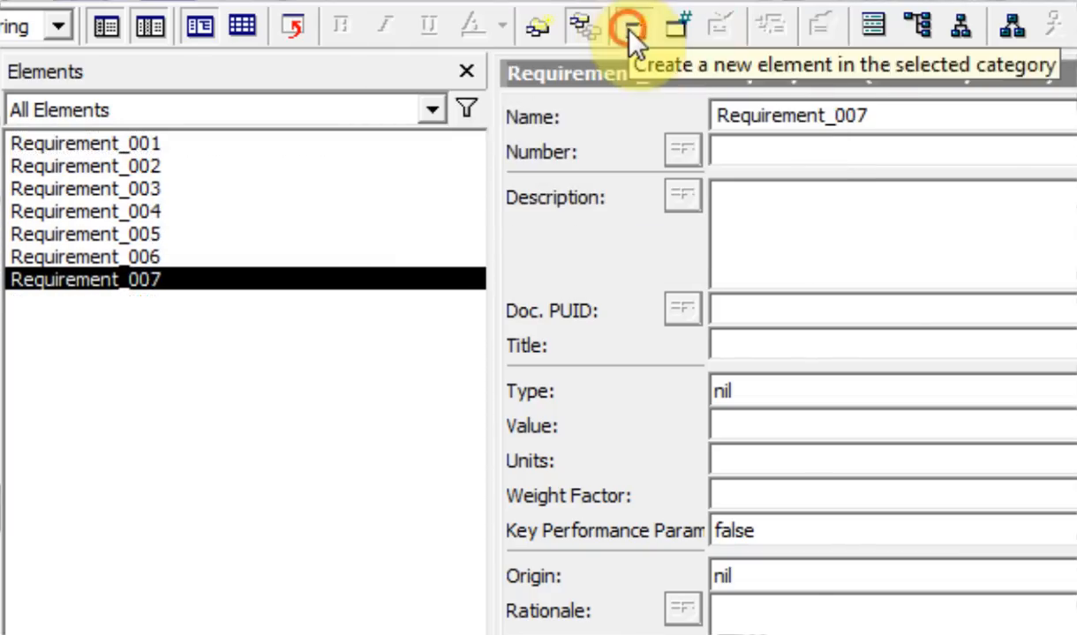
left_click(629, 25)
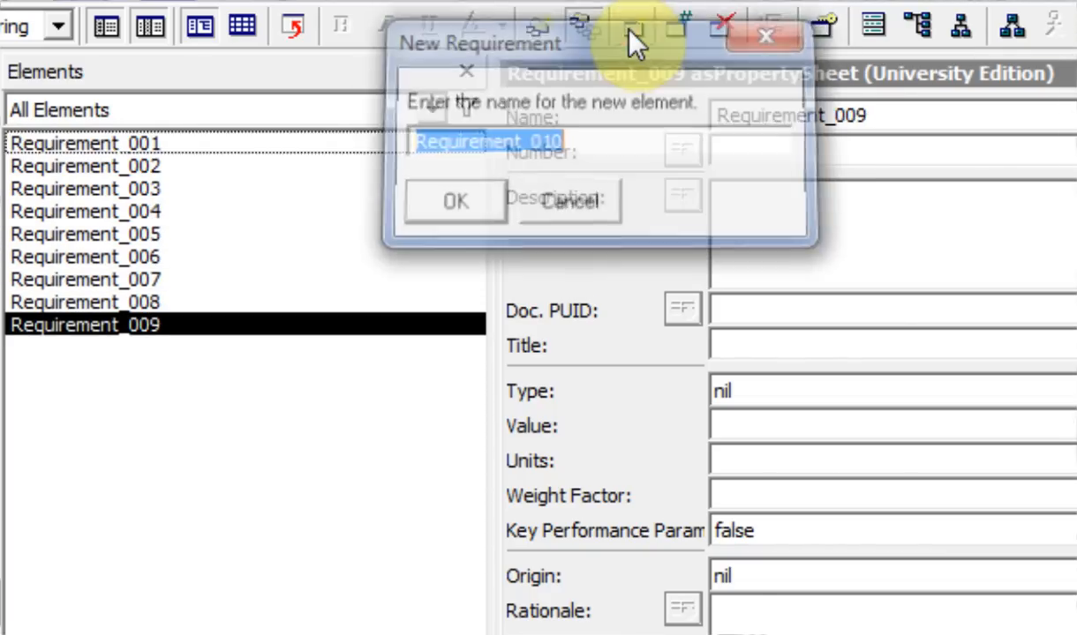
left_click(456, 201)
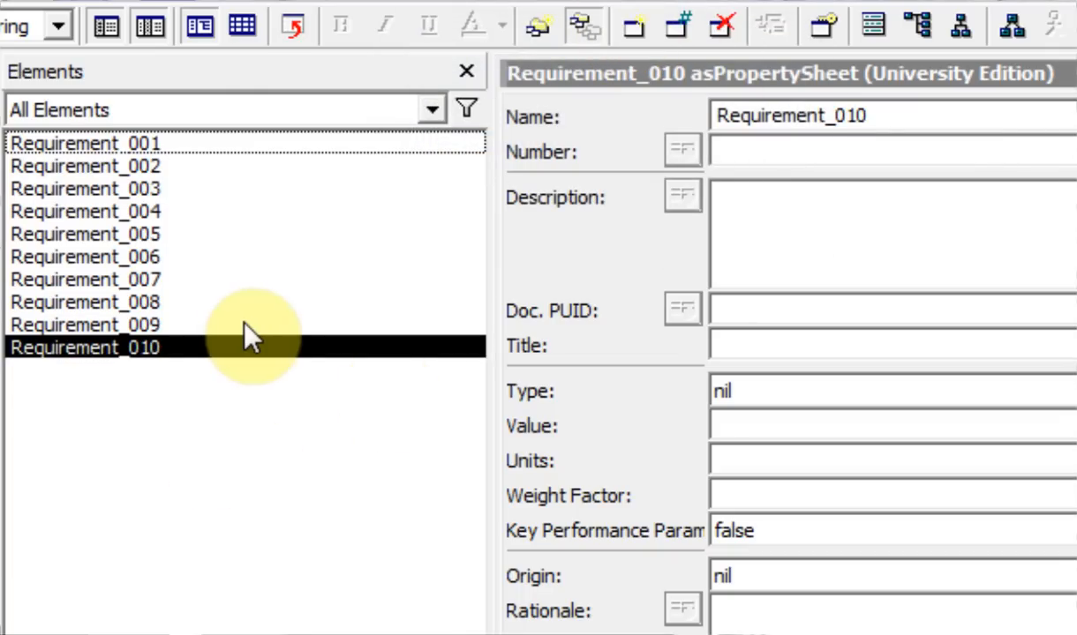
mouse_move(92, 268)
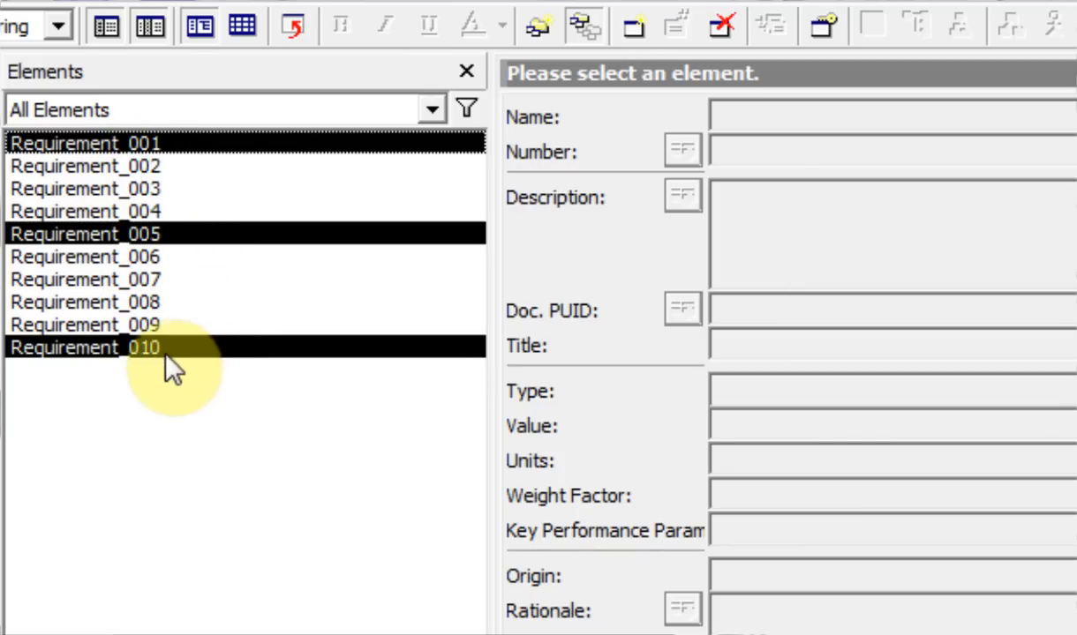
Delete Requirement_001, 005, 007 and 010, then the remaining six requirements.
left_click(85, 279)
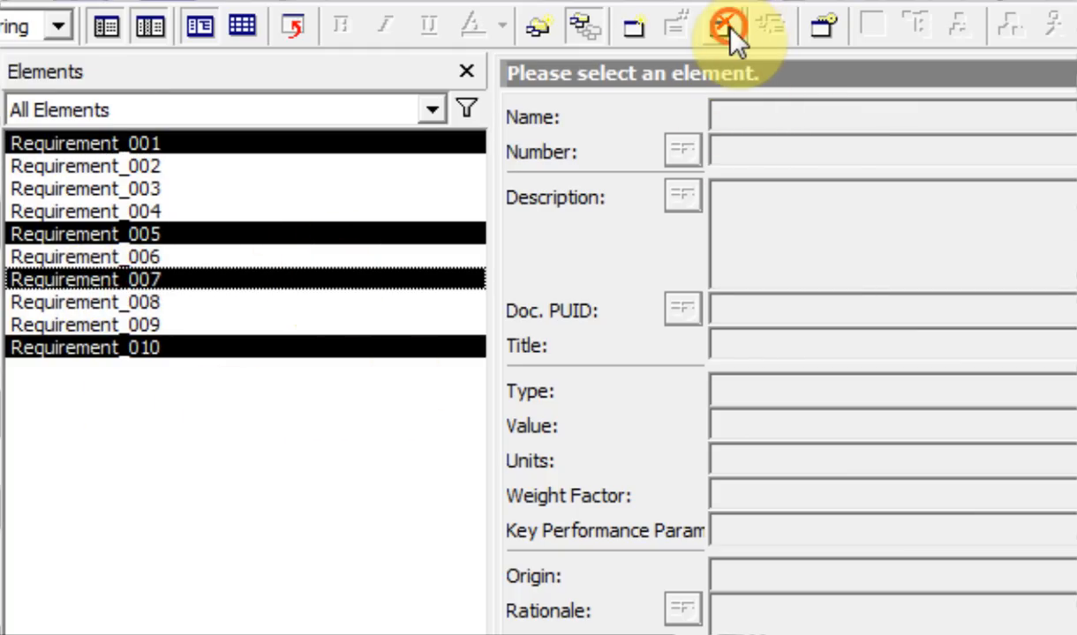
left_click(722, 25)
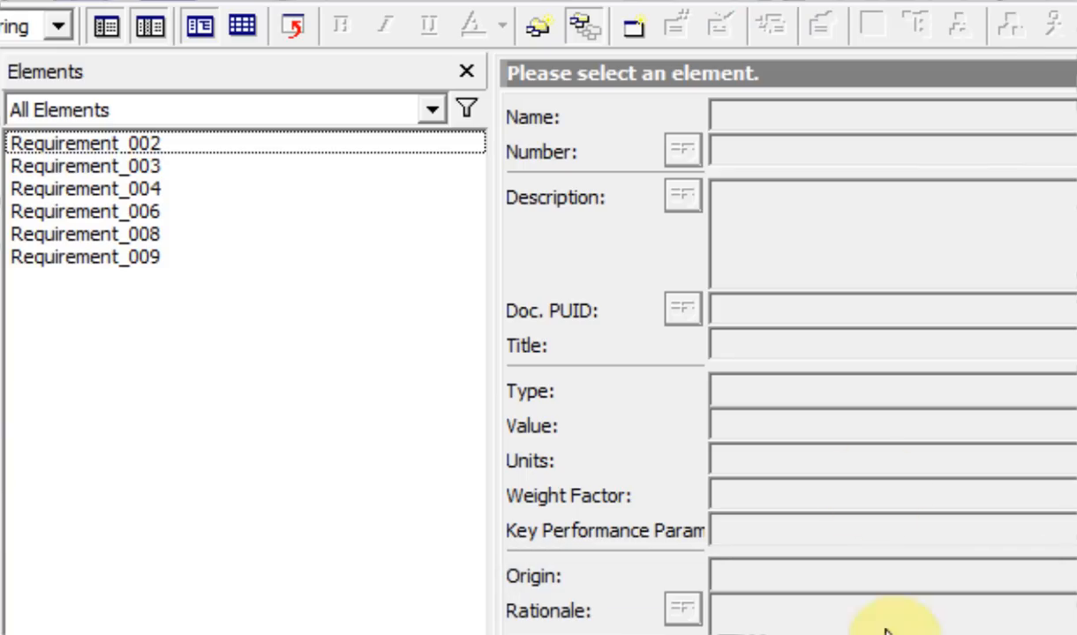
mouse_move(262, 321)
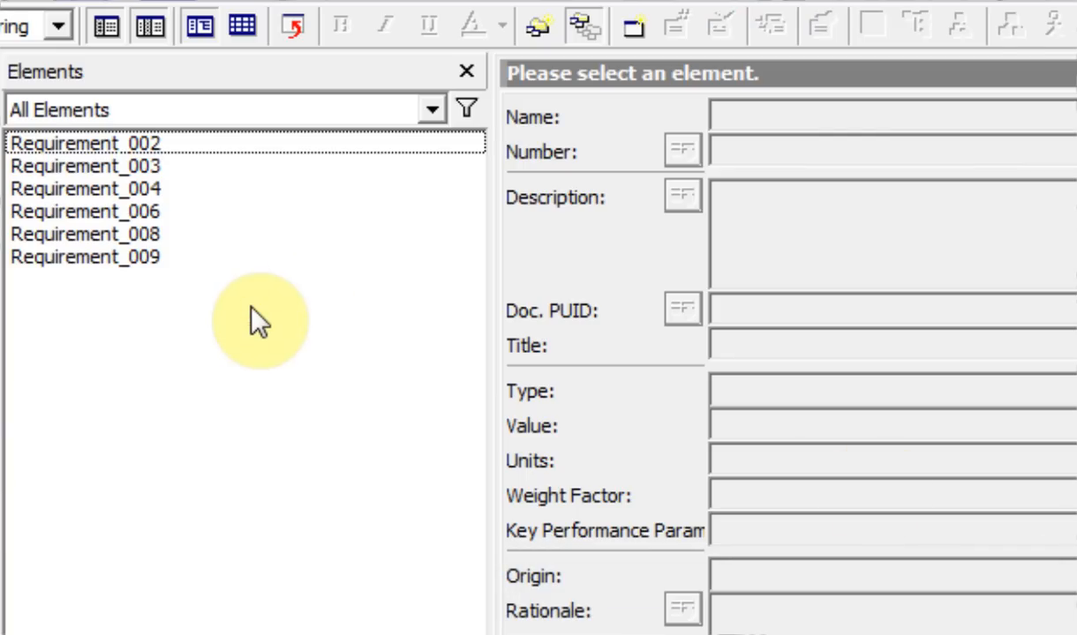
mouse_move(159, 185)
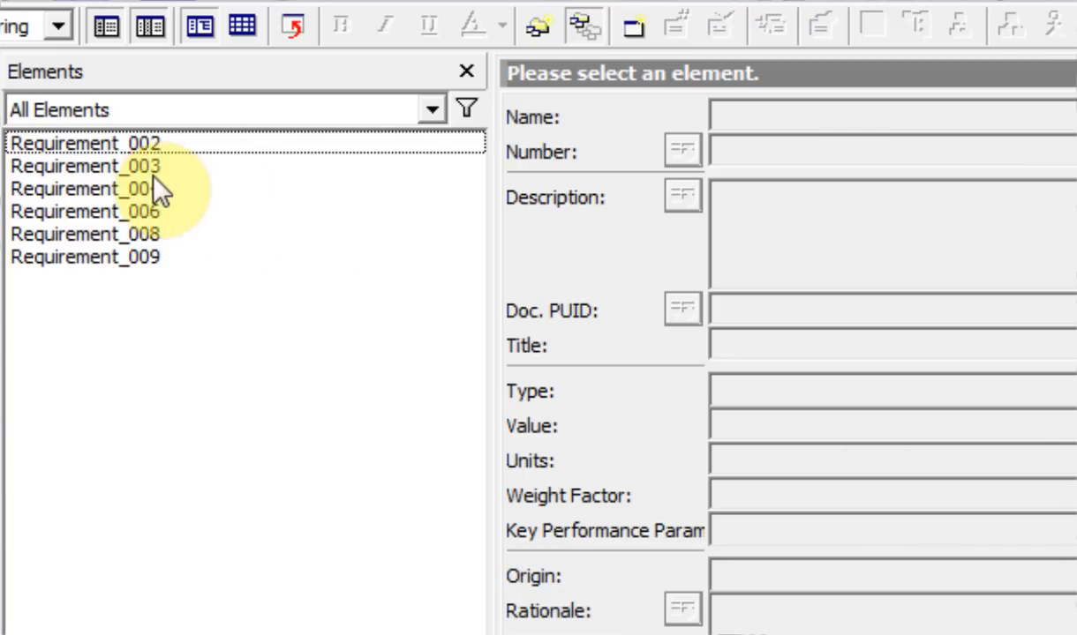
left_click(85, 143)
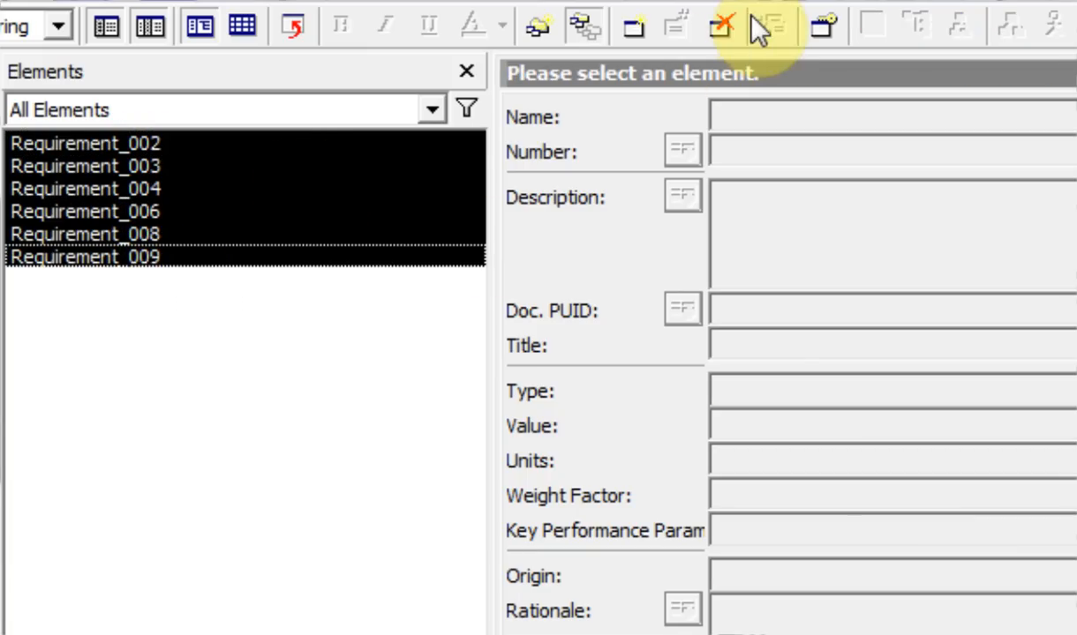
left_click(722, 25)
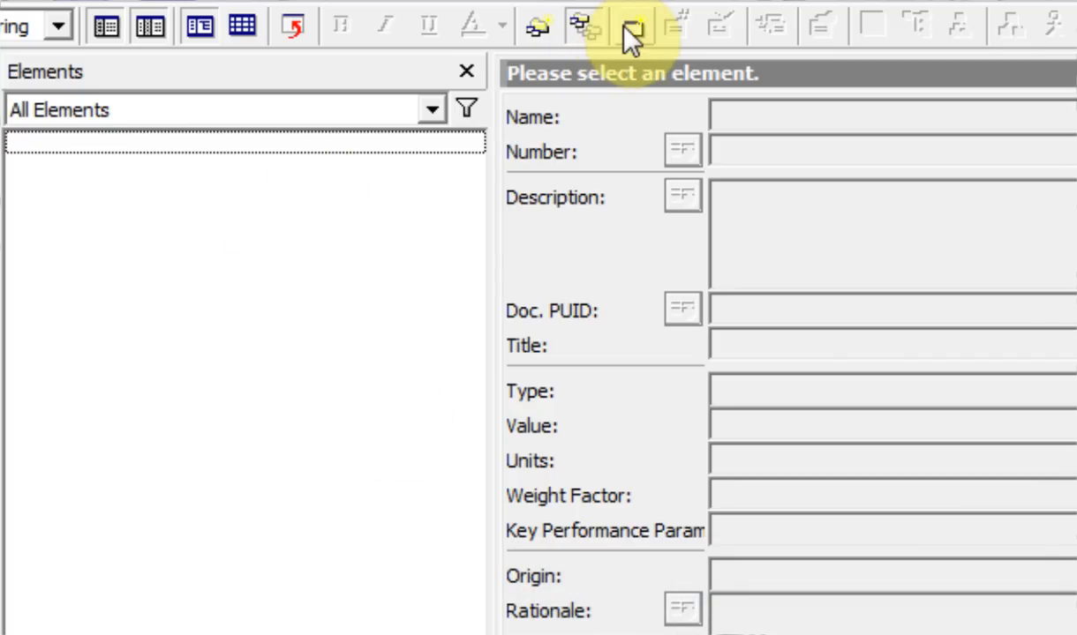
Create Requirement_001 through Requirement_008 with default names, then delete them.
left_click(631, 25)
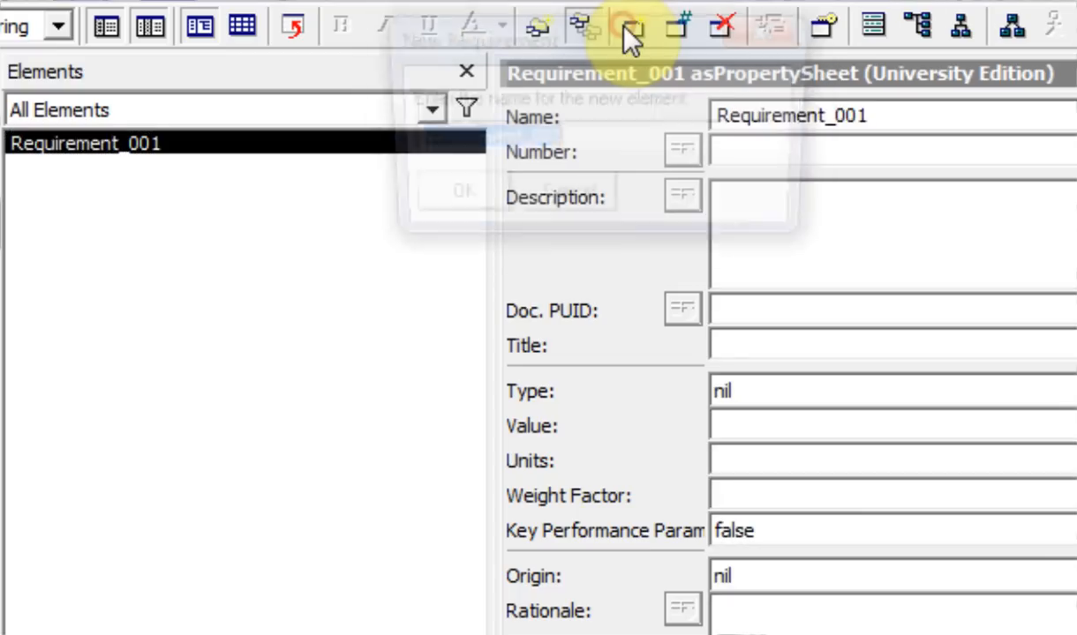
left_click(632, 25)
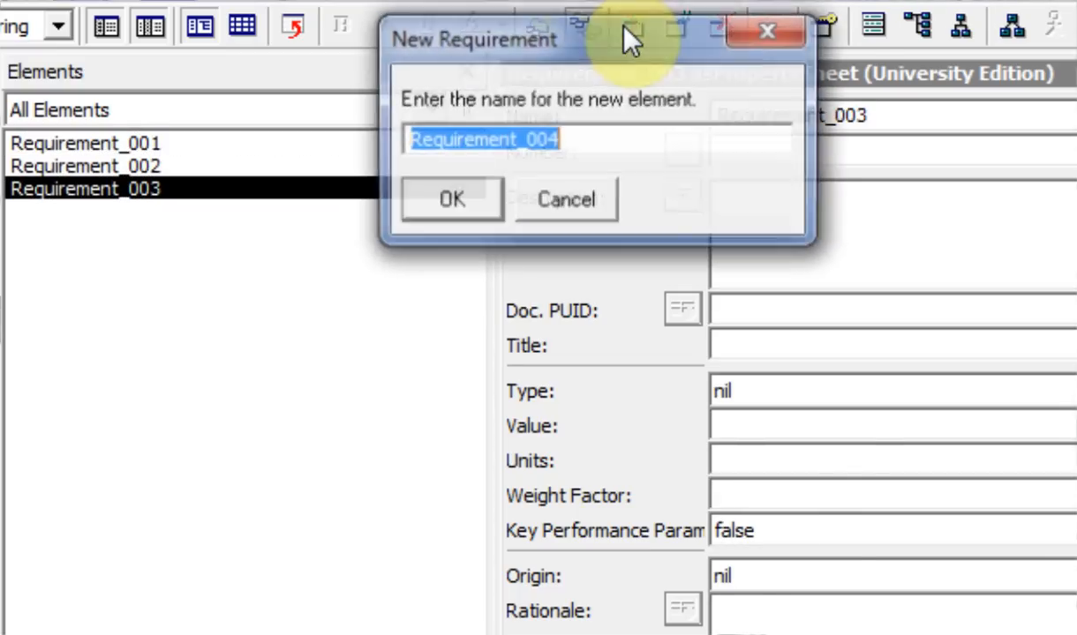
left_click(452, 198)
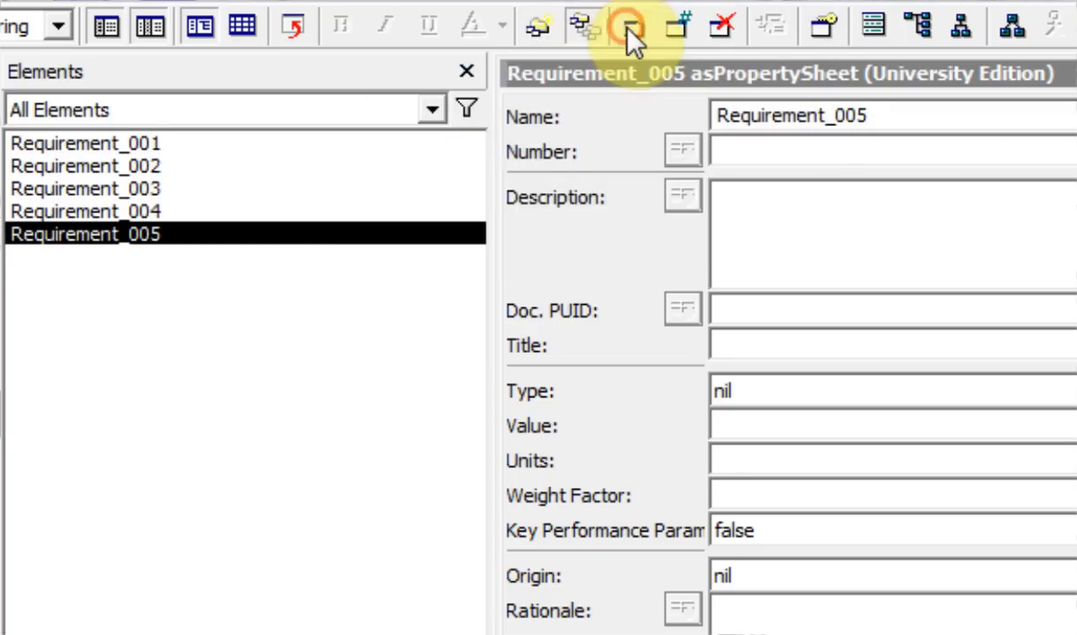
left_click(628, 25)
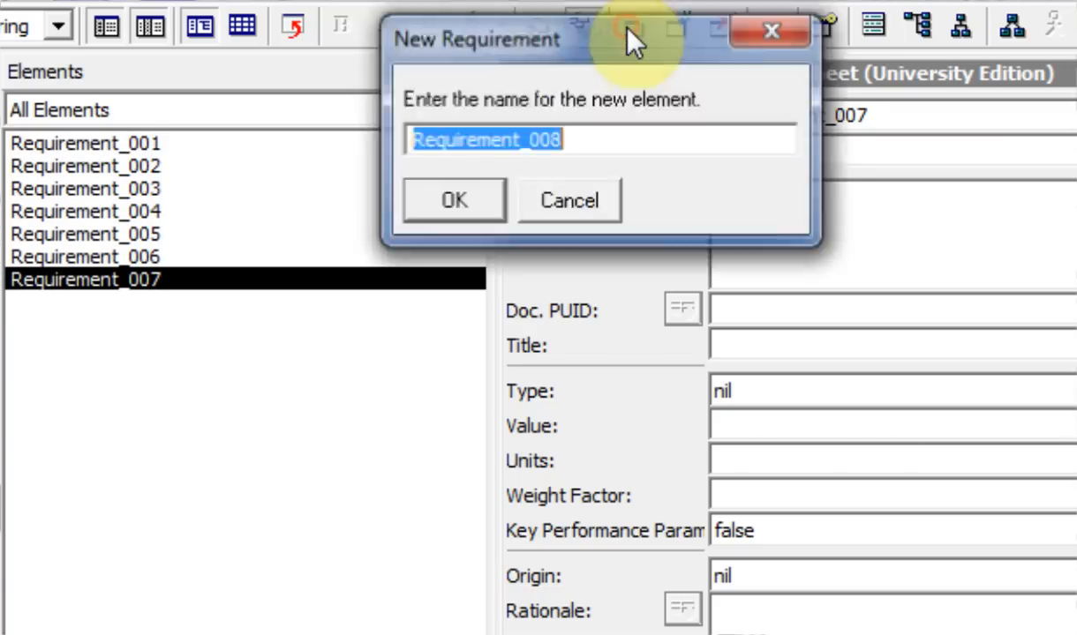
left_click(454, 202)
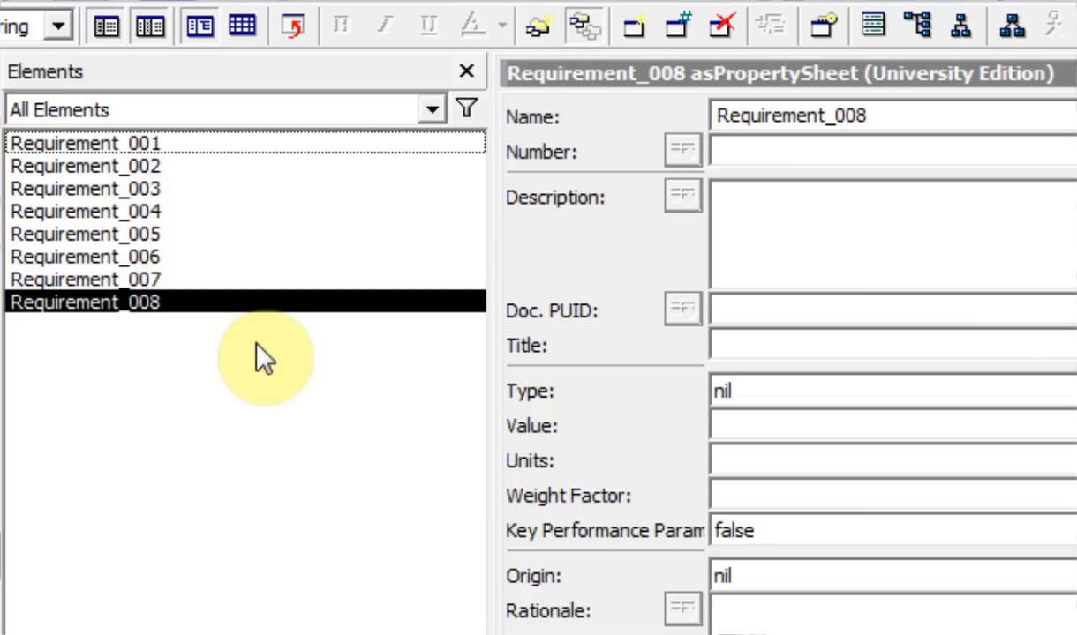
mouse_move(821, 25)
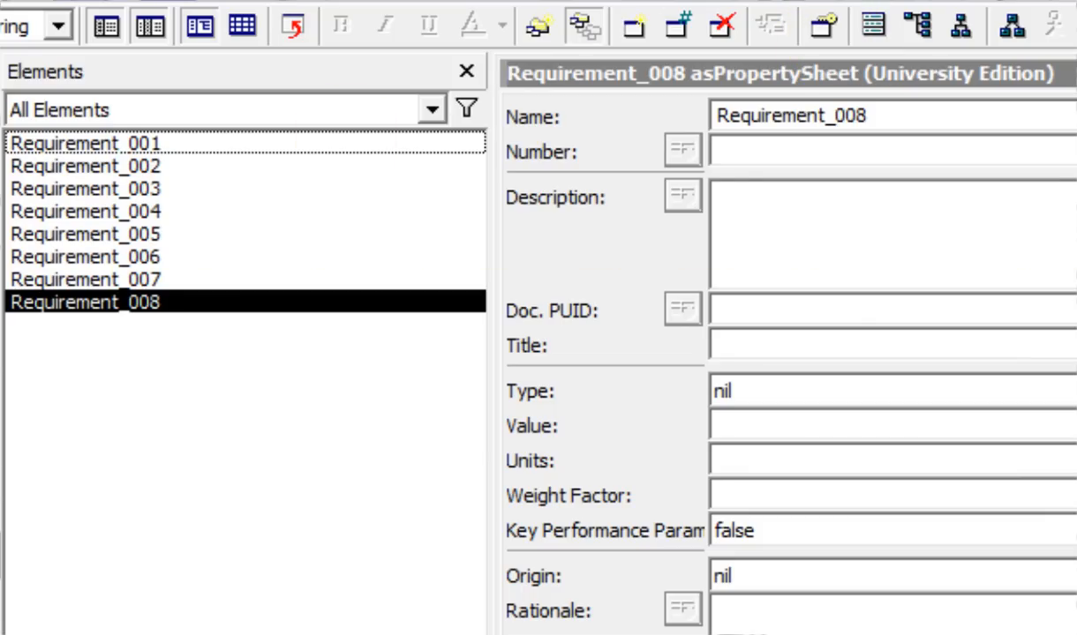
left_click(722, 25)
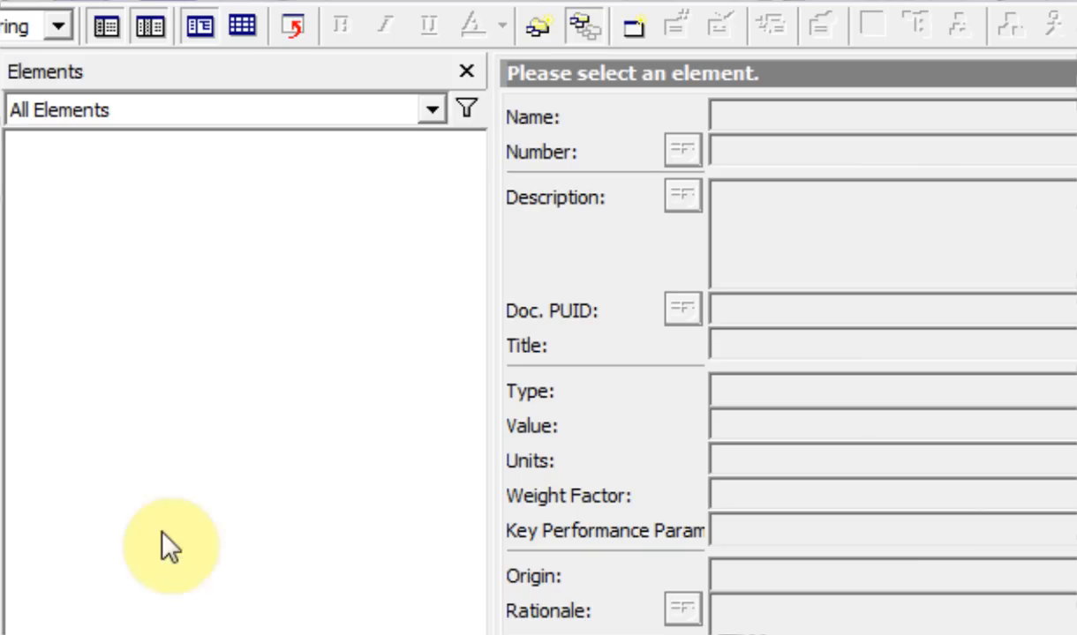
Show the eight requirements with Requirement_001's property sheet displayed.
left_click(431, 109)
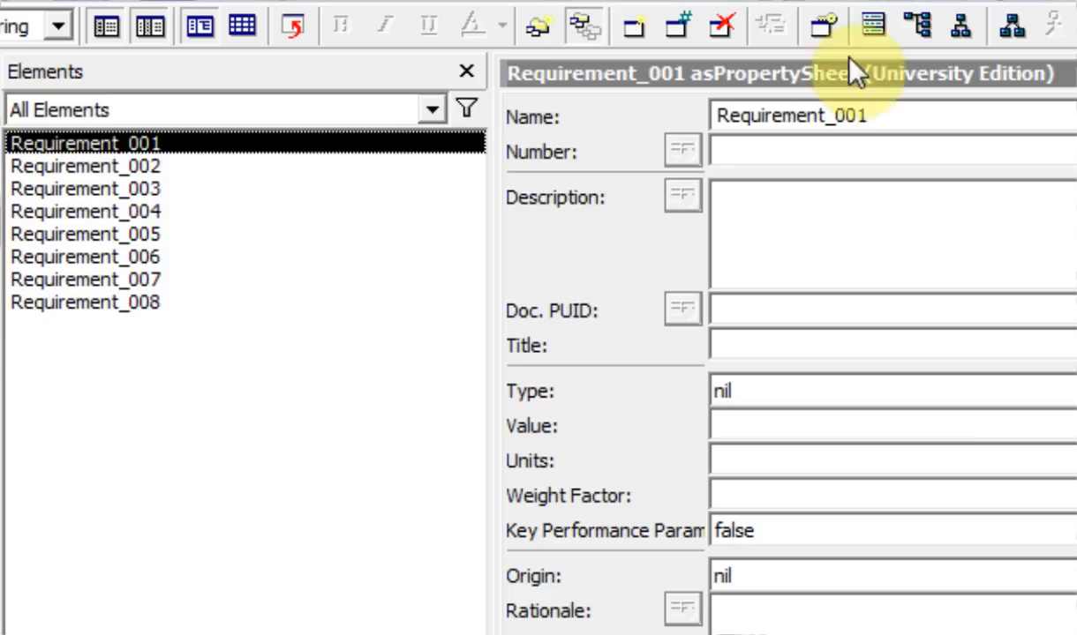
mouse_move(873, 24)
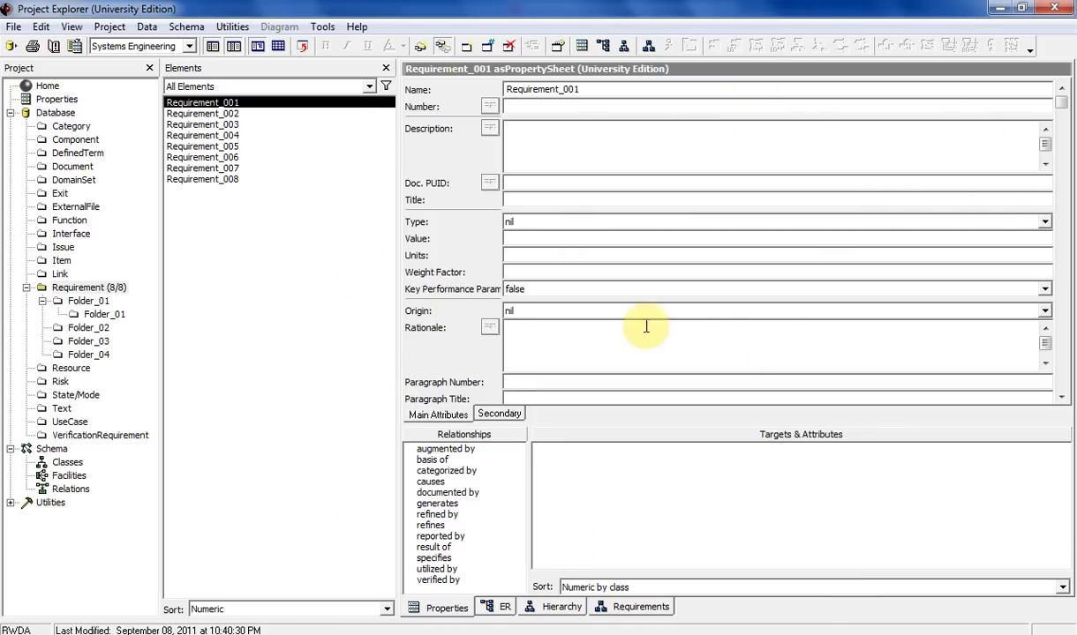
key("alt+tab")
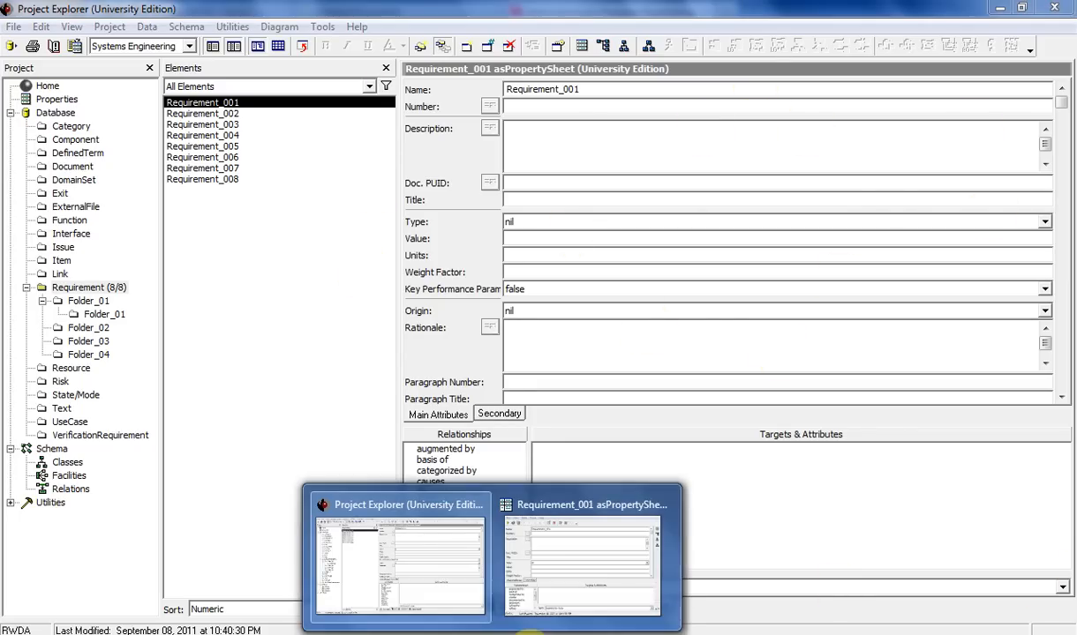
left_click(581, 505)
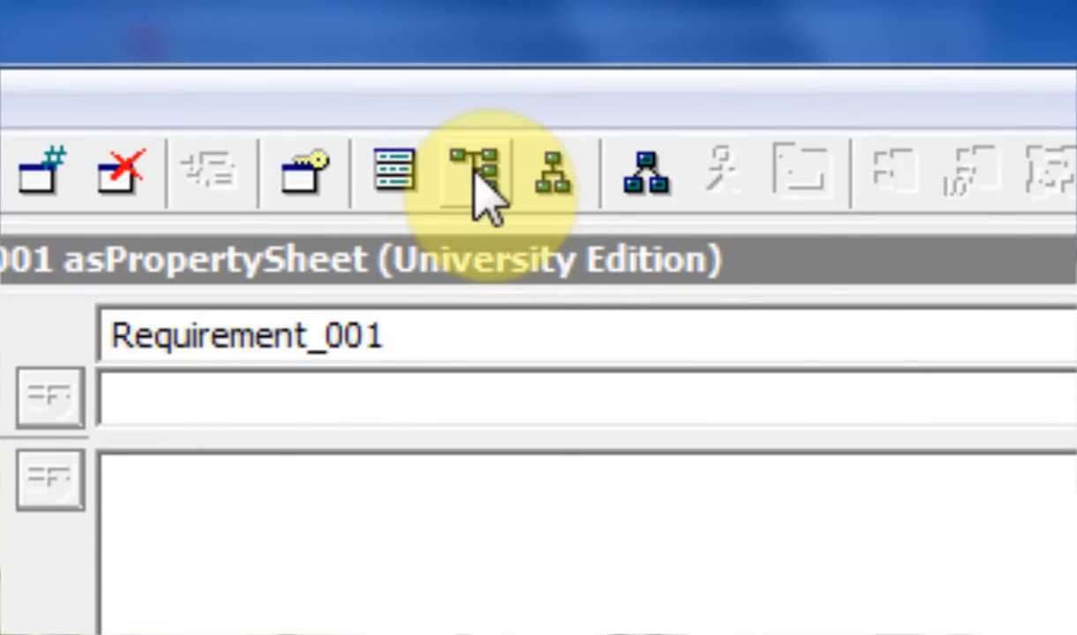
mouse_move(477, 173)
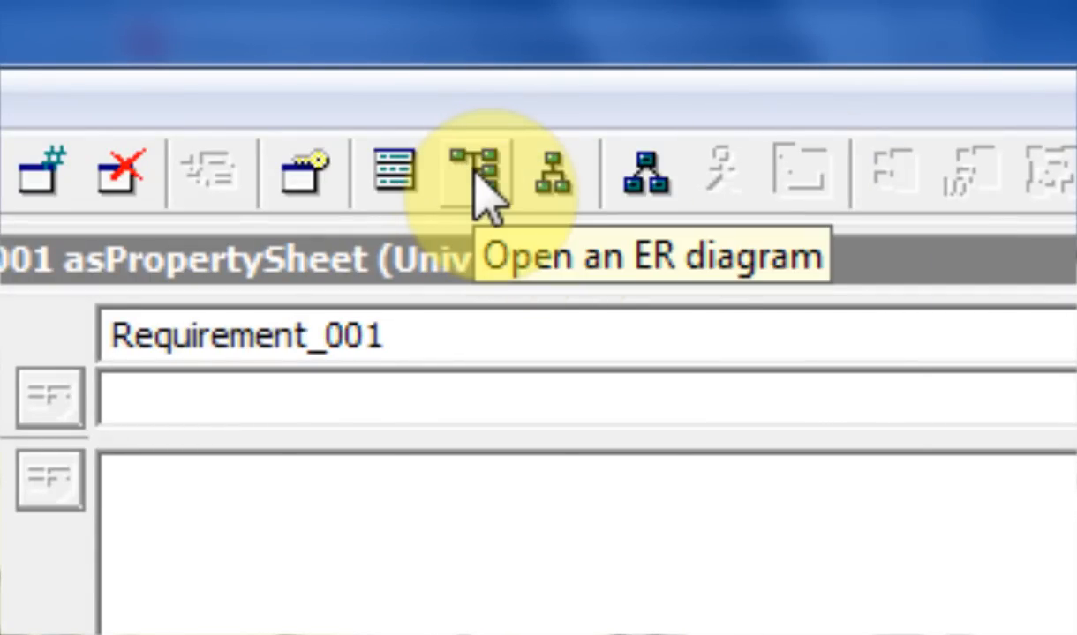